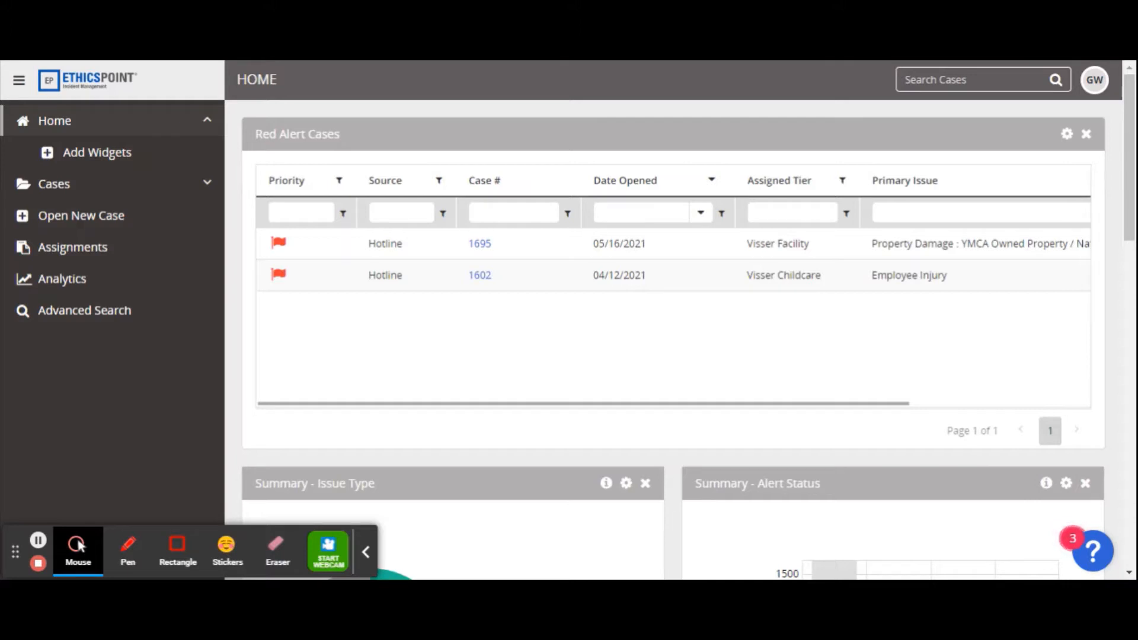
mouse_move(715, 365)
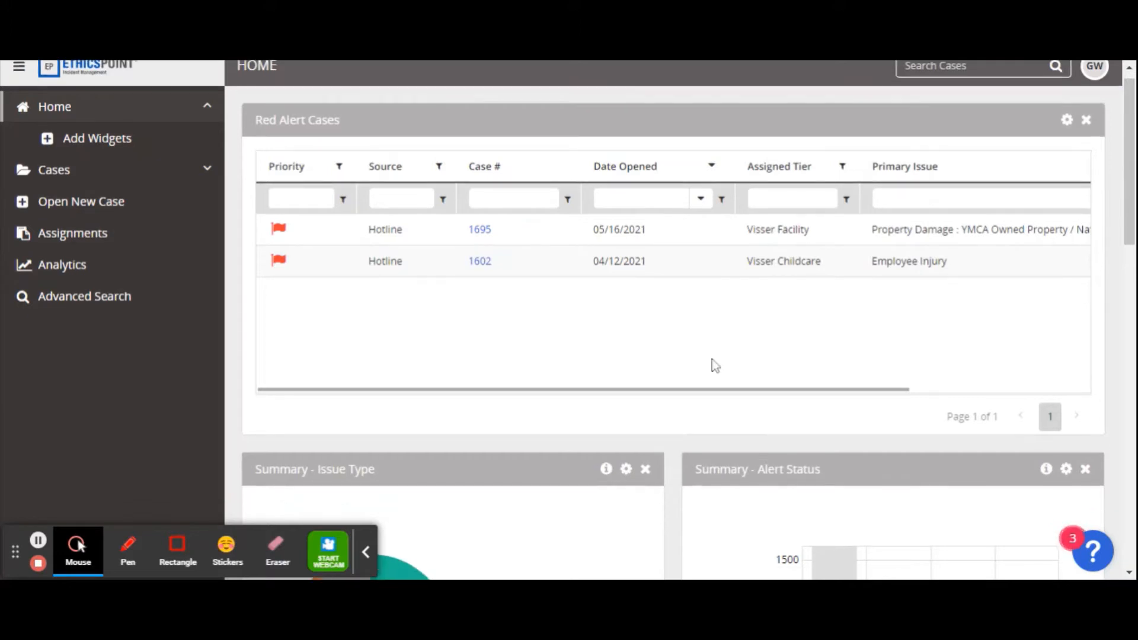
Browse the case views list, then search case number 1685 to open the Slip, Trip or Fall case
scroll("down", 3)
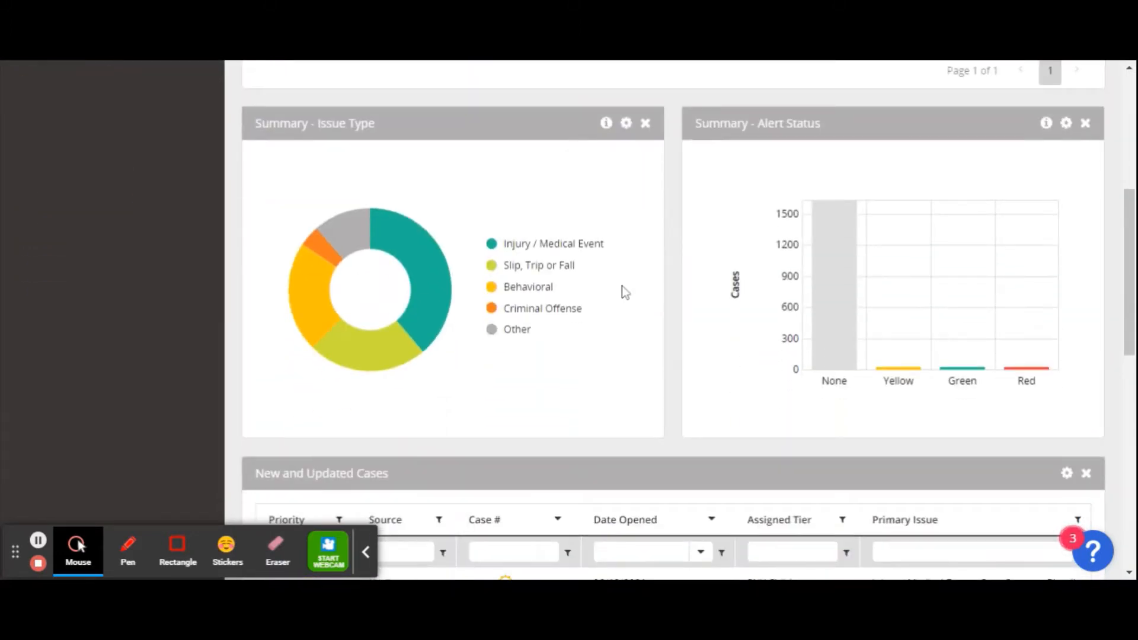
mouse_move(681, 333)
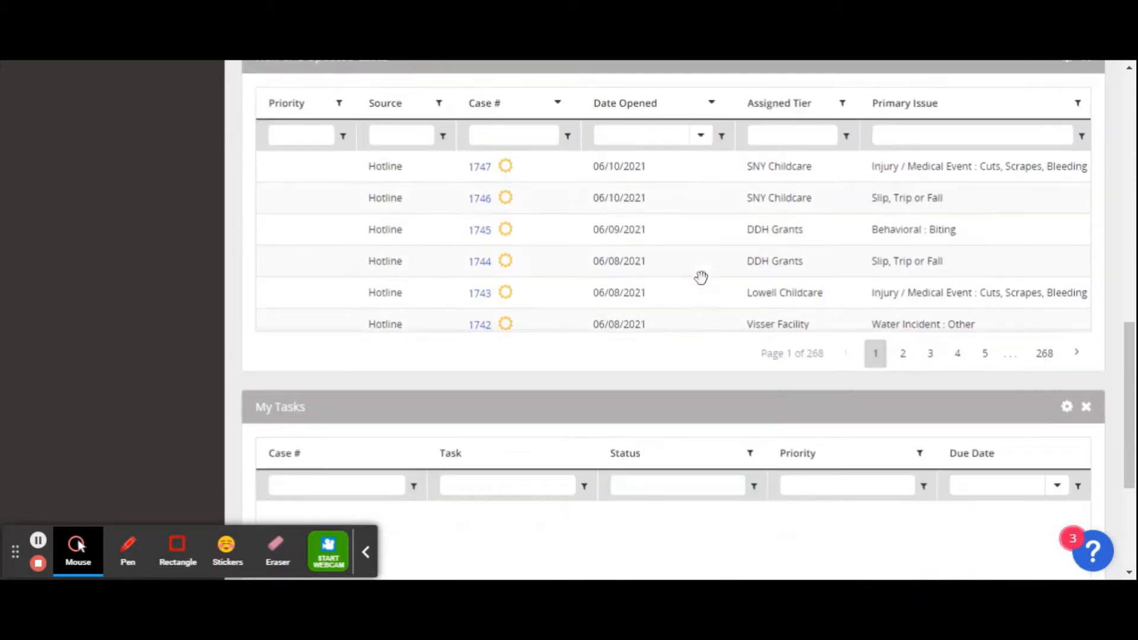
scroll("down", 3)
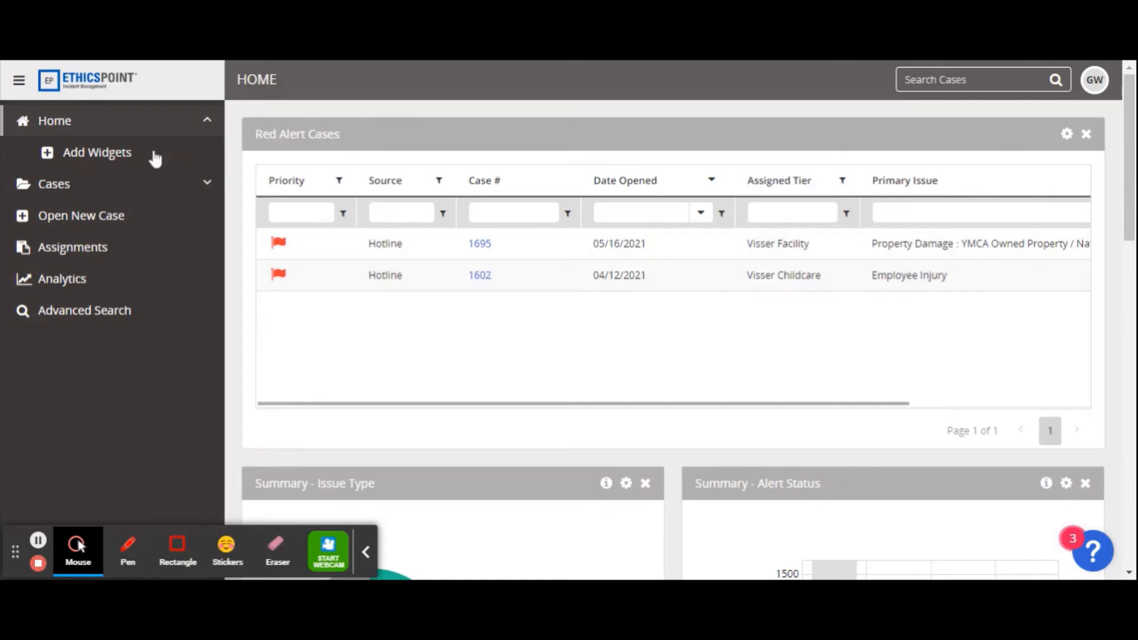
mouse_move(127, 247)
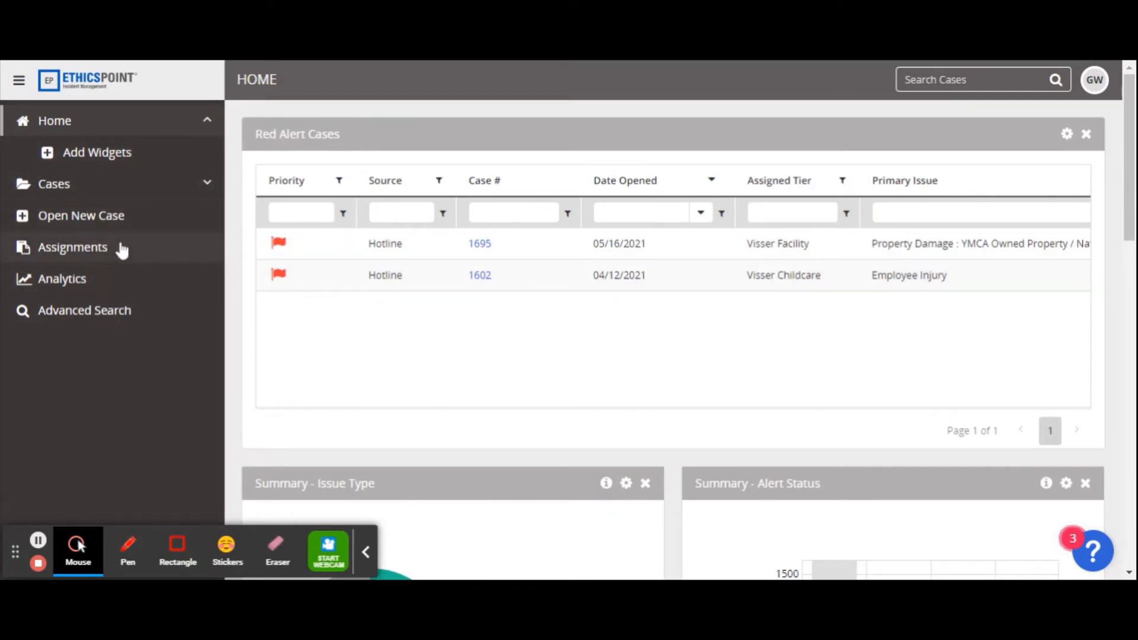
mouse_move(109, 289)
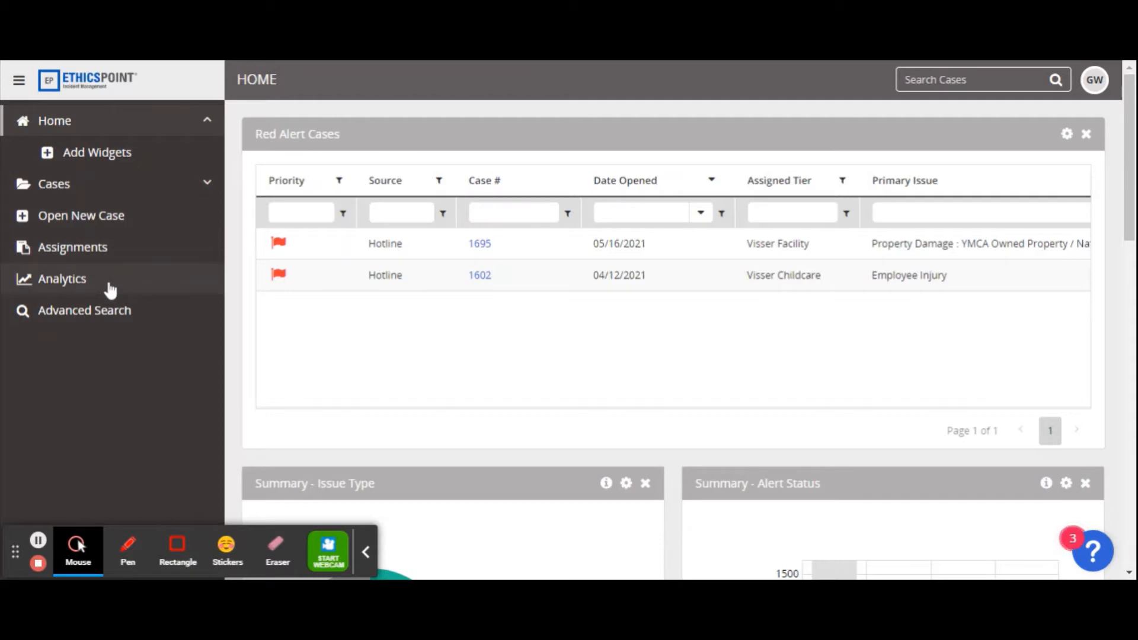
mouse_move(160, 186)
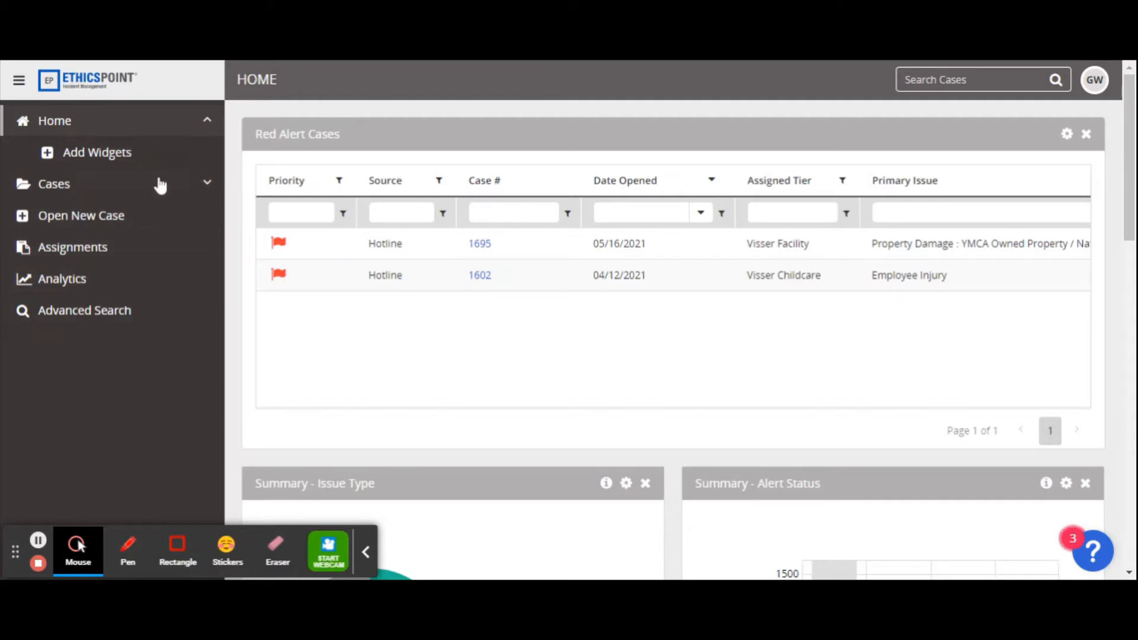
left_click(54, 184)
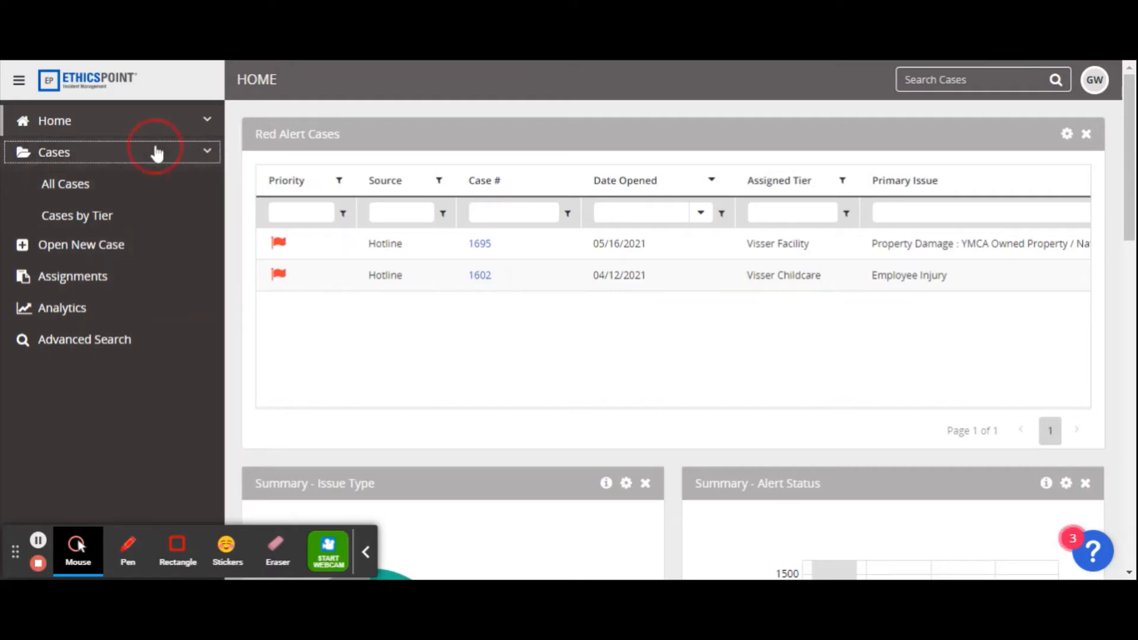
left_click(55, 120)
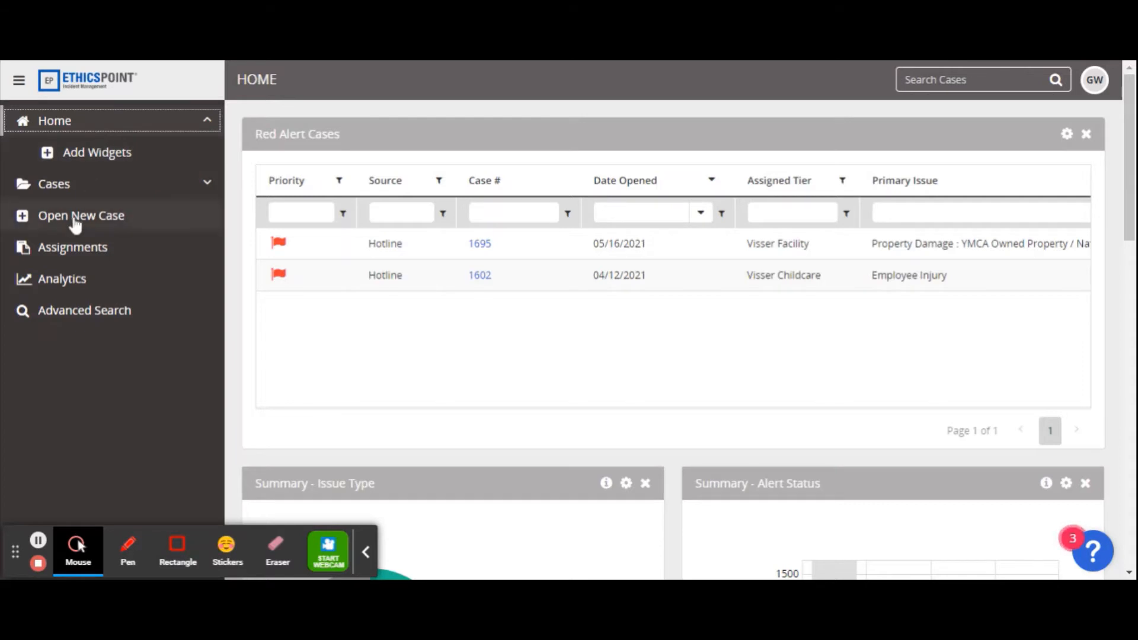
mouse_move(163, 238)
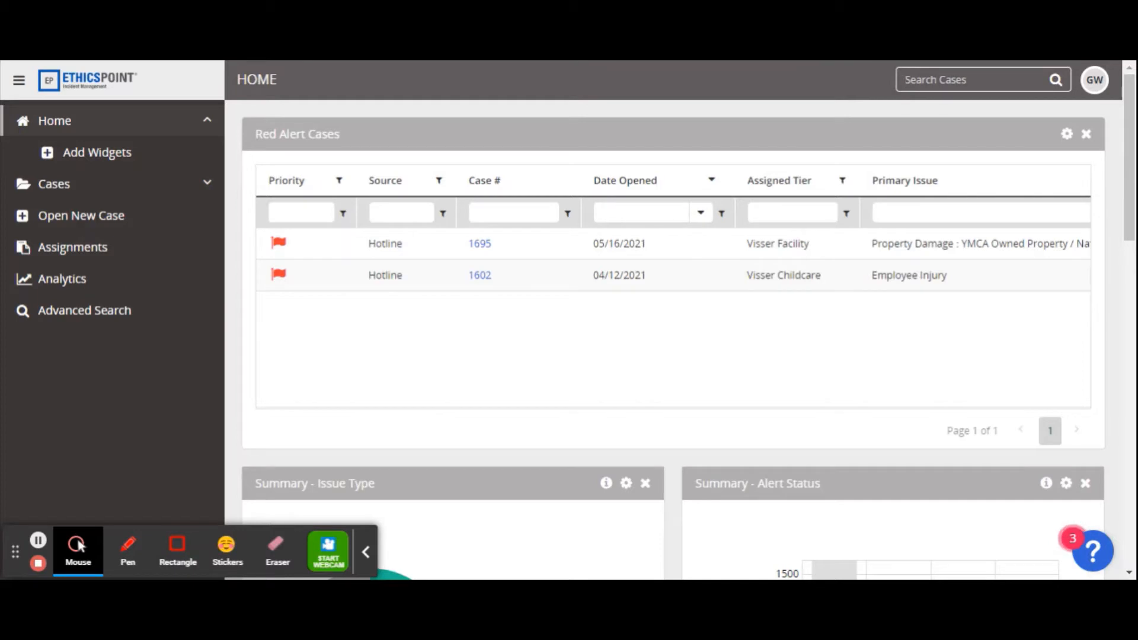
type("1")
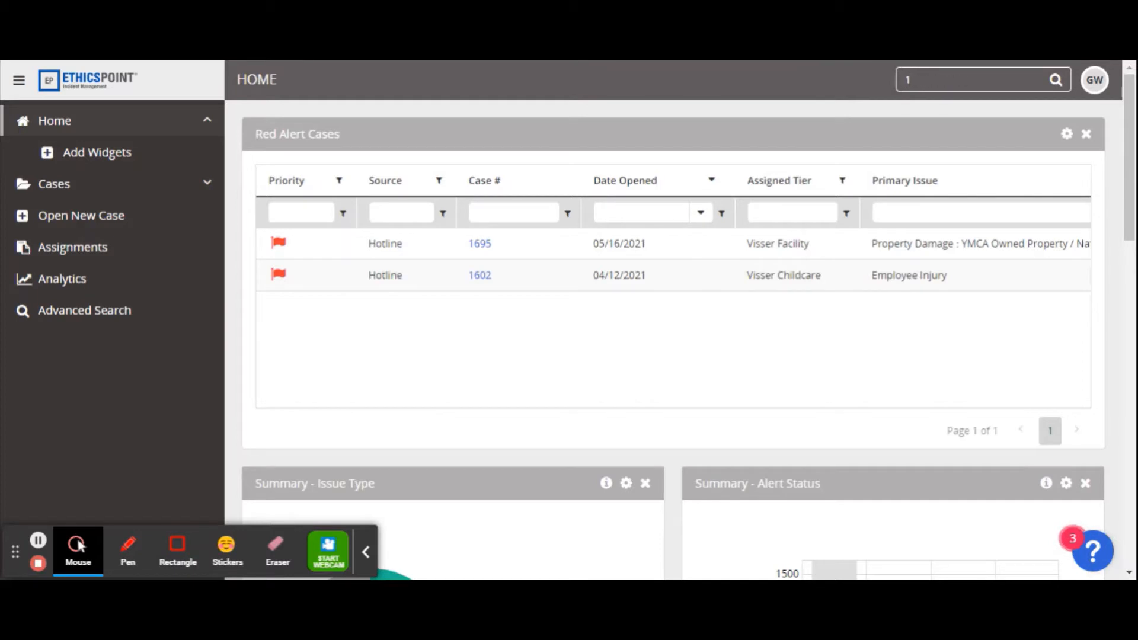
type("685")
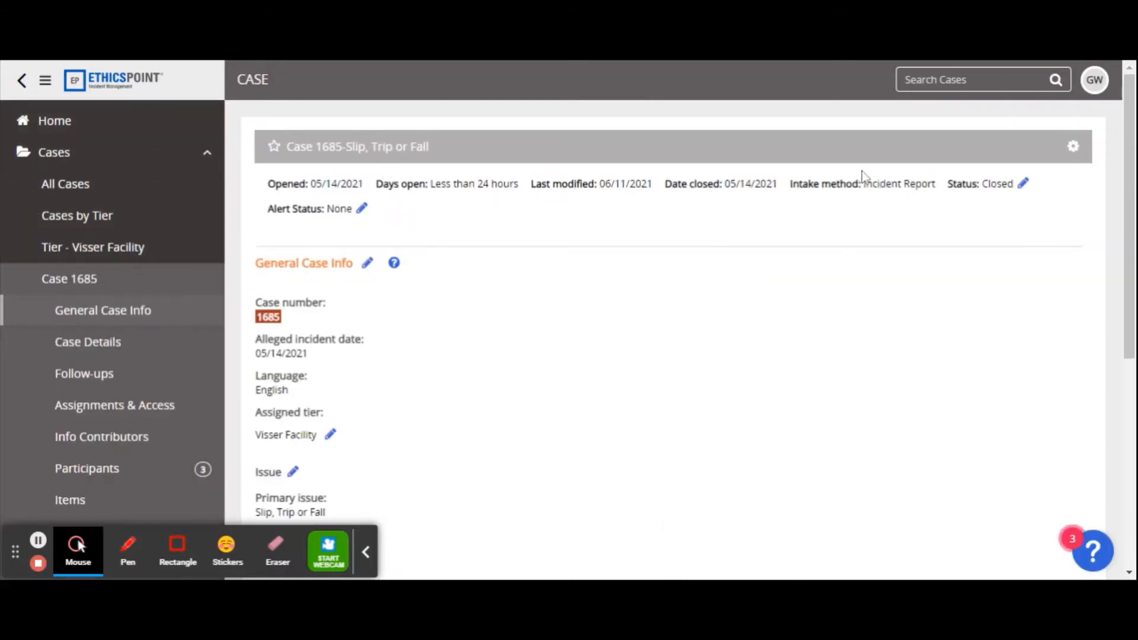
mouse_move(744, 300)
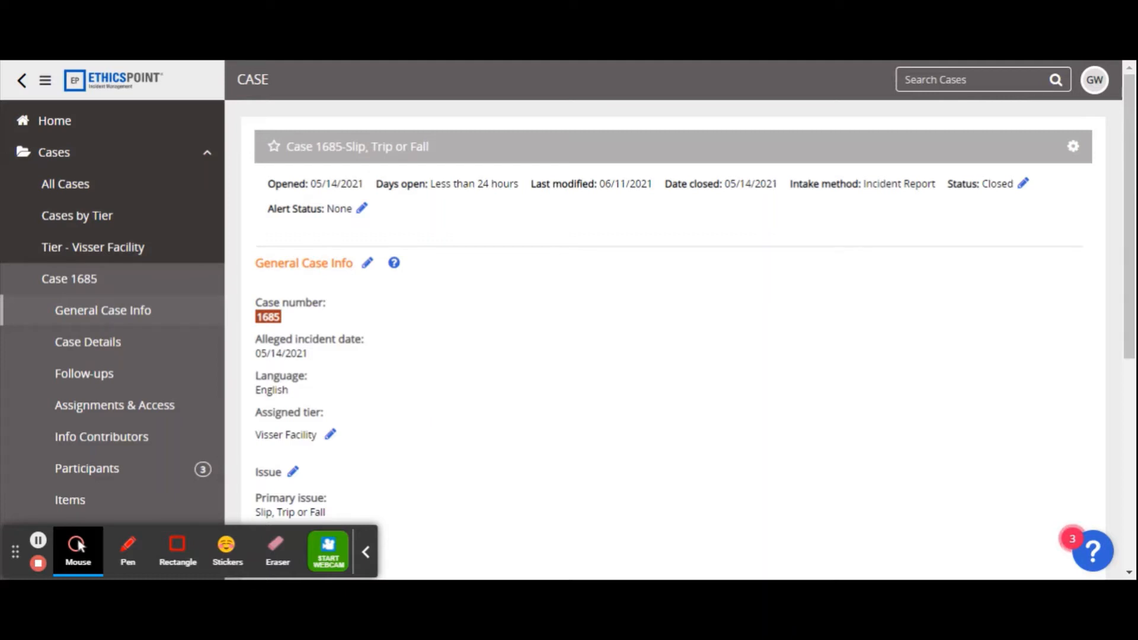
mouse_move(804, 159)
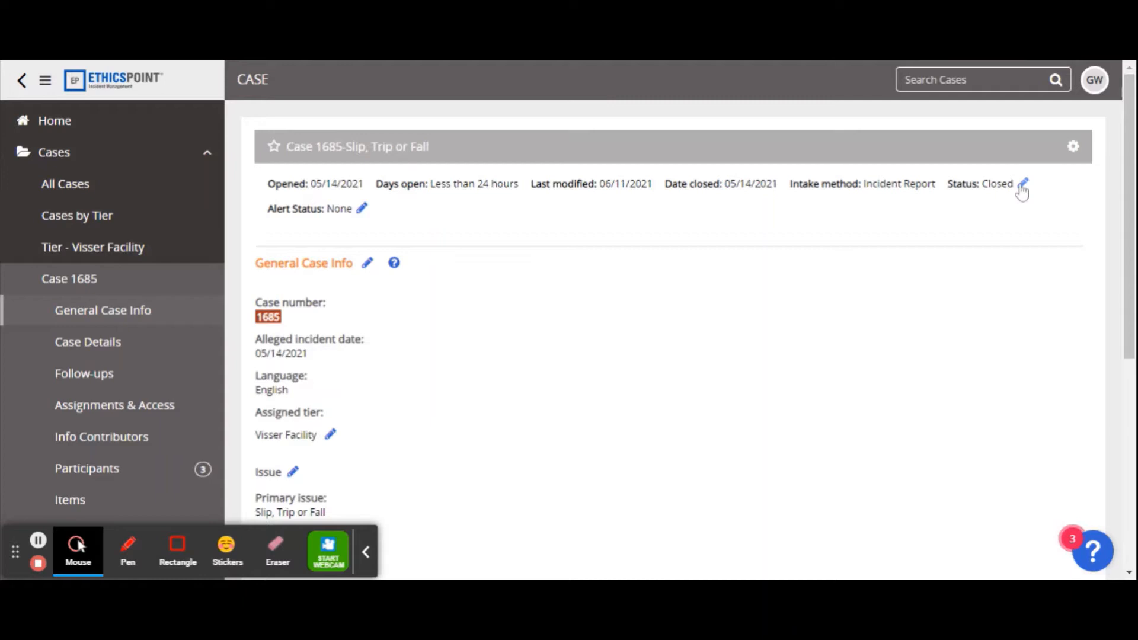
left_click(1024, 184)
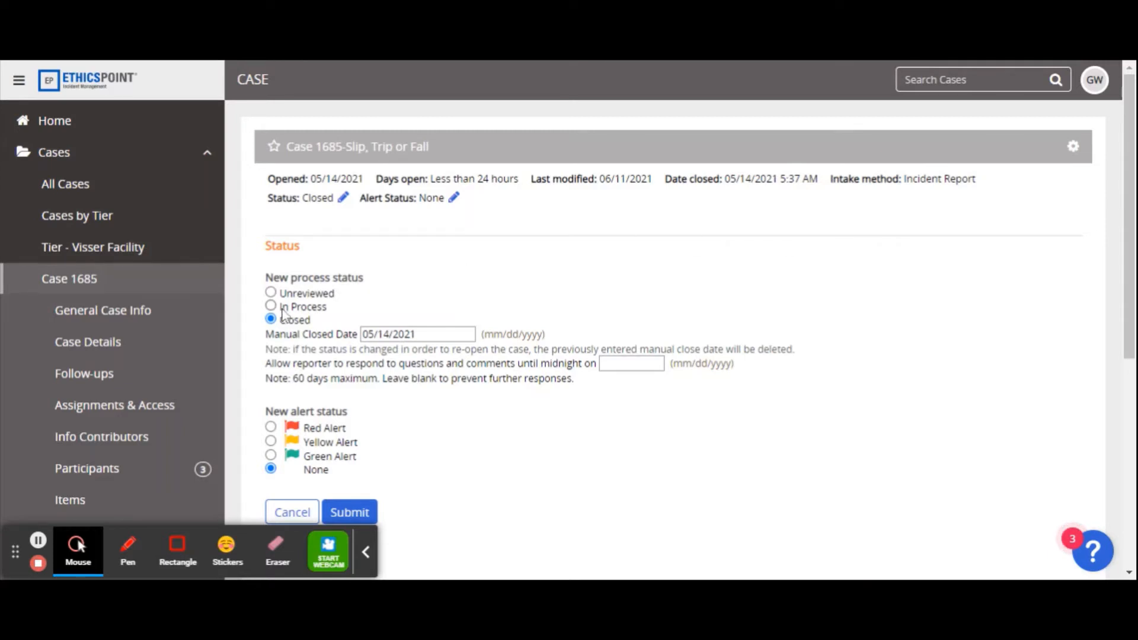
mouse_move(388, 282)
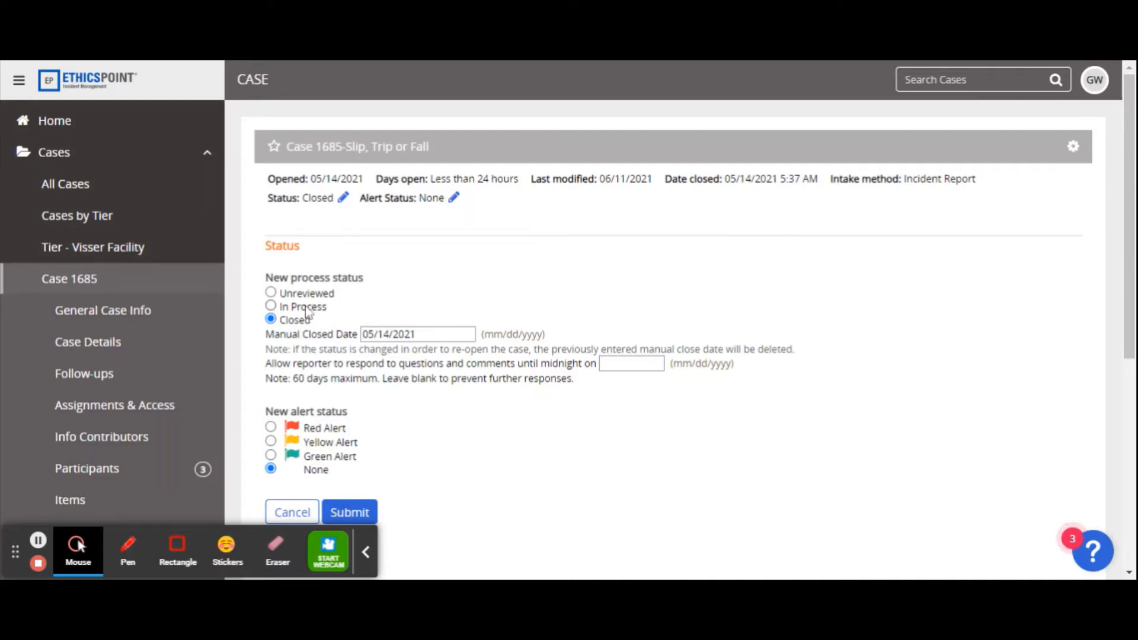
left_click(271, 306)
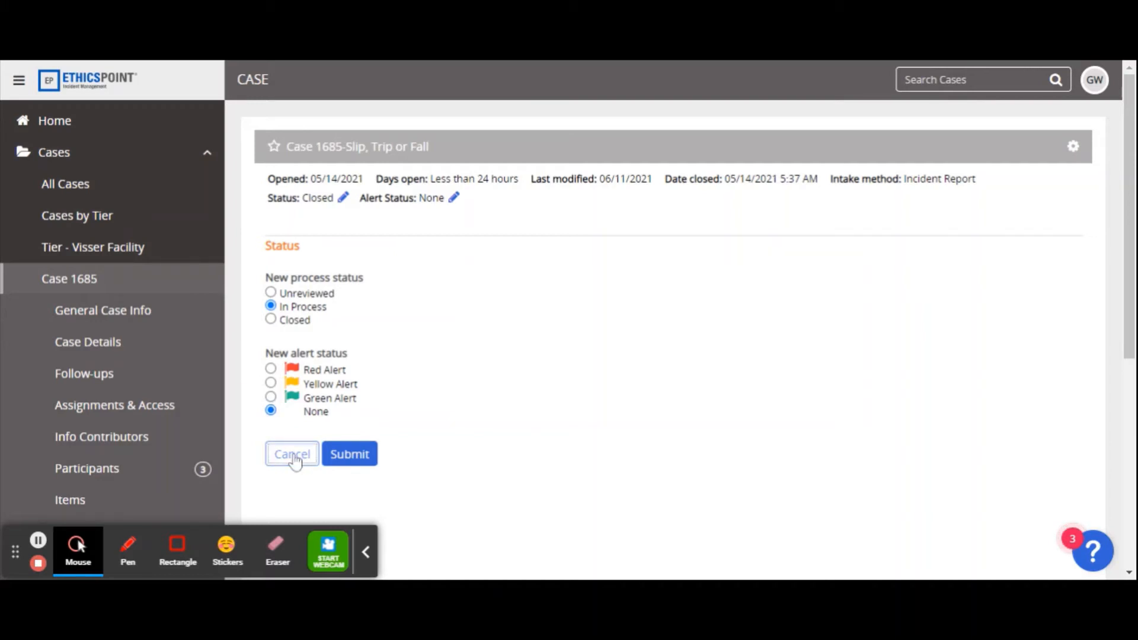
left_click(291, 454)
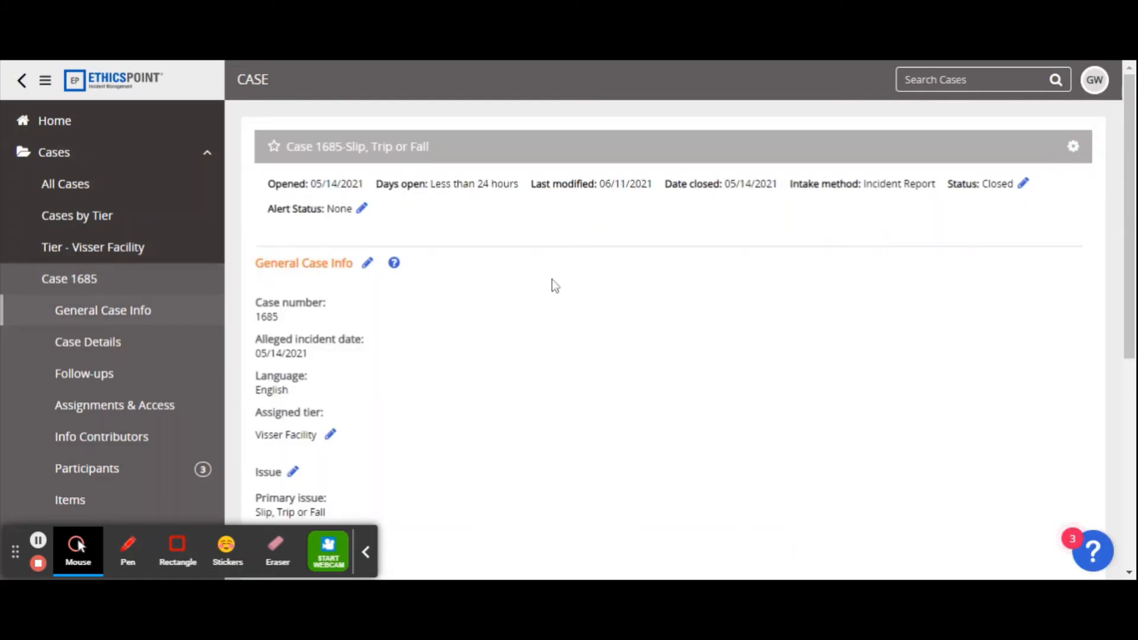
mouse_move(168, 400)
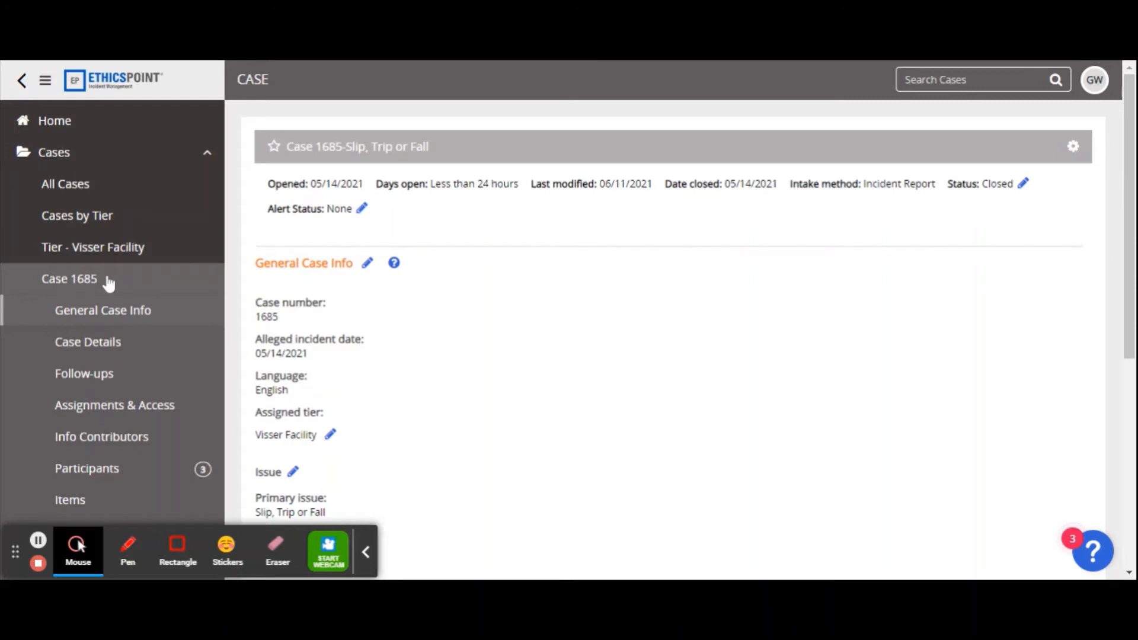
left_click(69, 278)
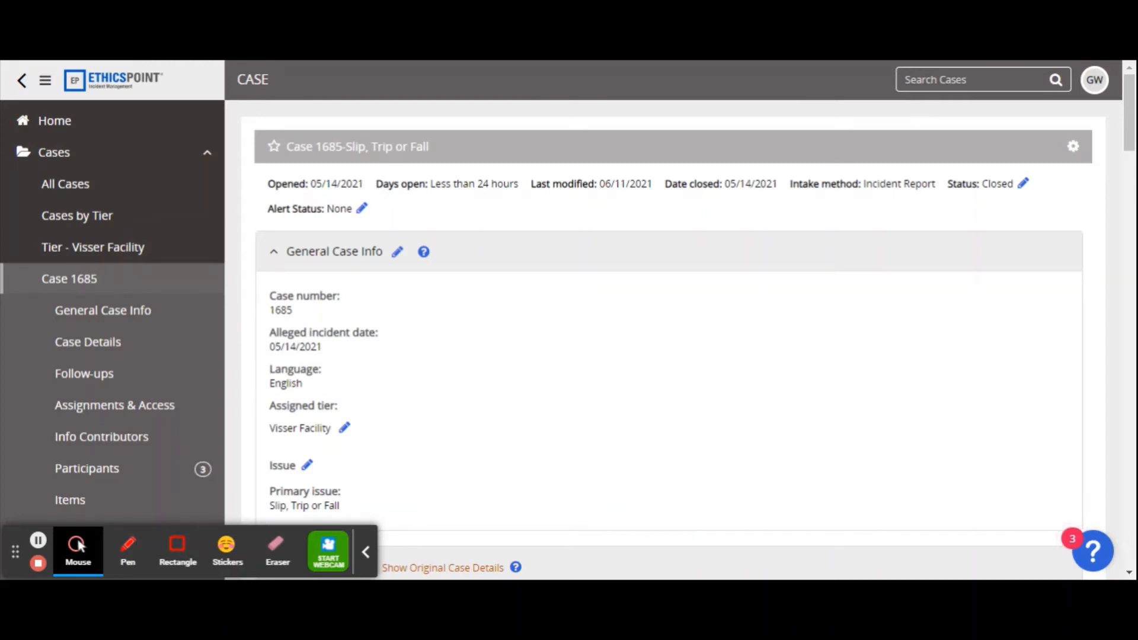
mouse_move(789, 346)
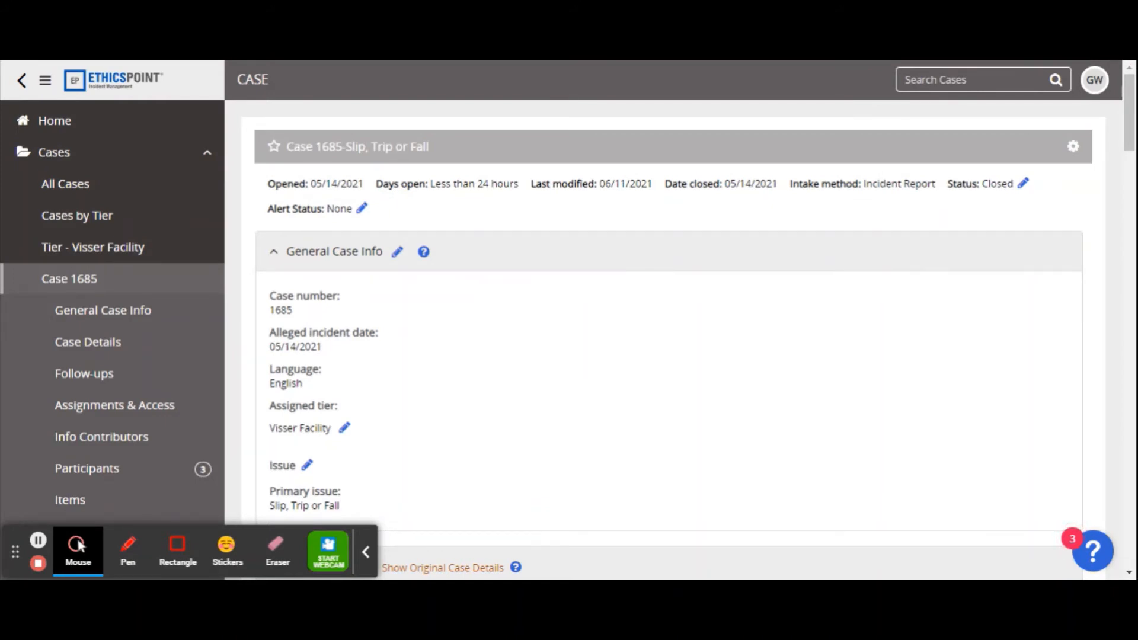
Scroll into Case Details to read the allegation, incident report intake and Grandville pool location
scroll("down", 3)
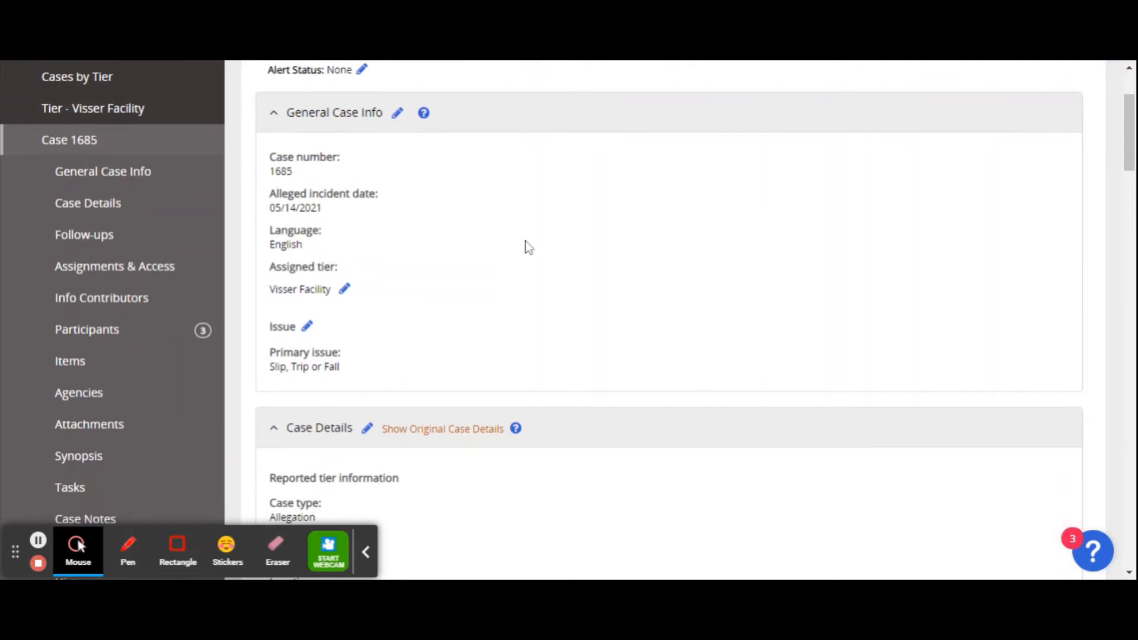
mouse_move(327, 214)
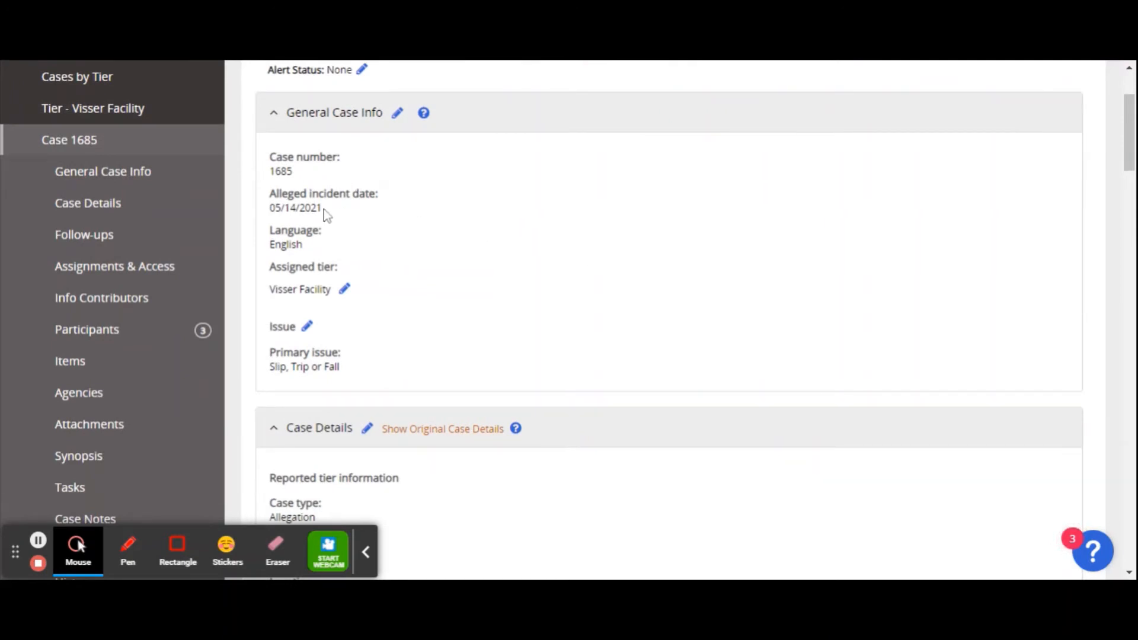
mouse_move(339, 216)
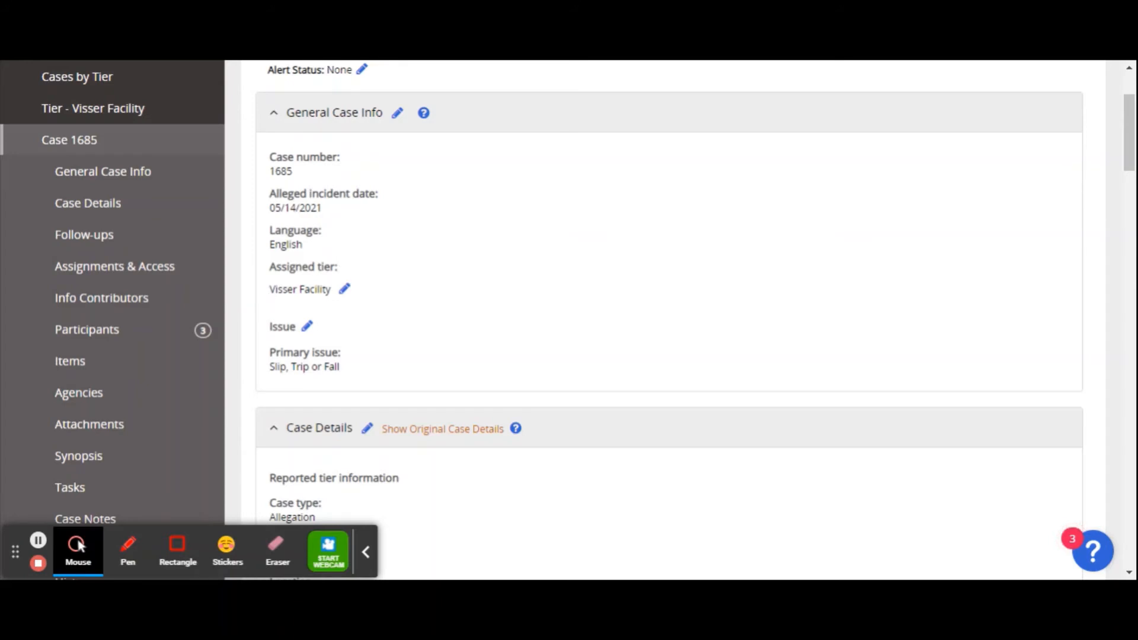
scroll("down", 3)
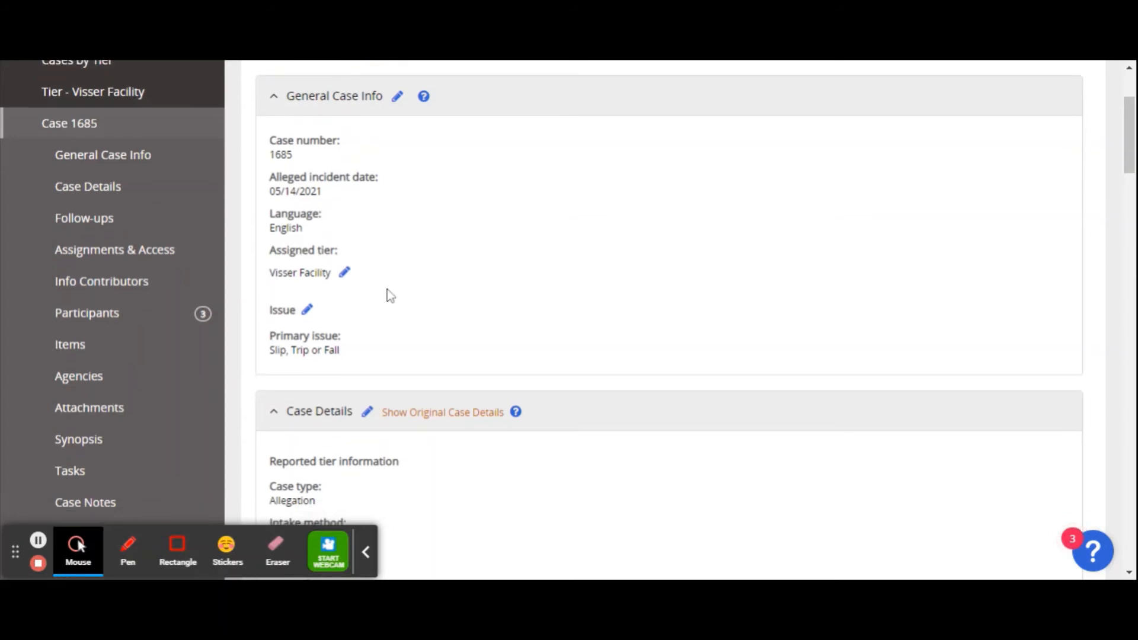
scroll("down", 3)
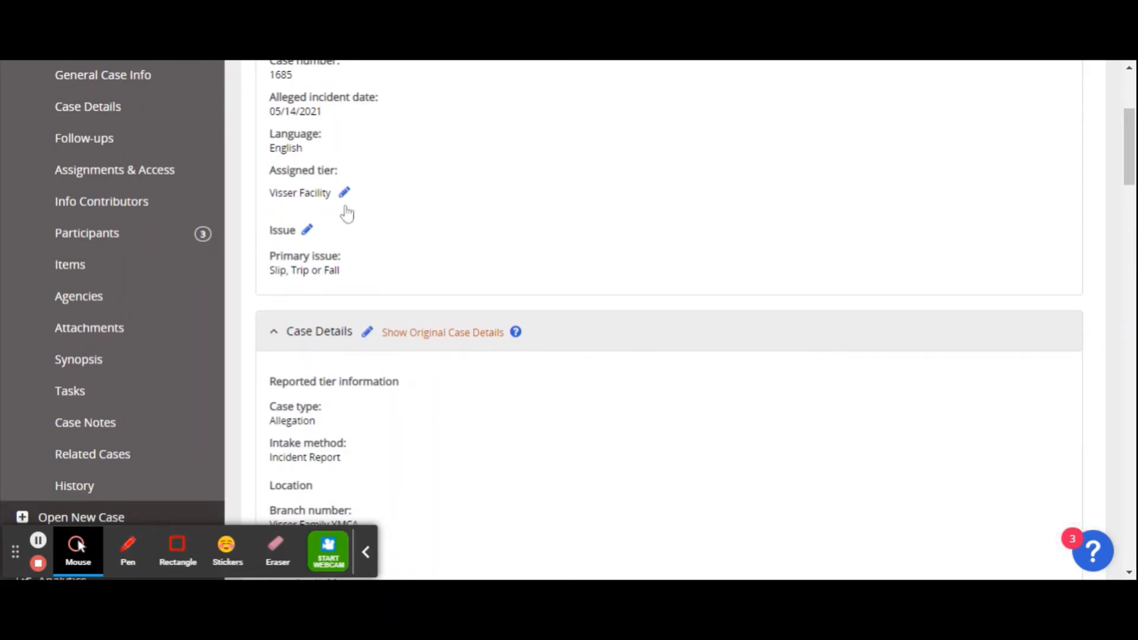
mouse_move(386, 207)
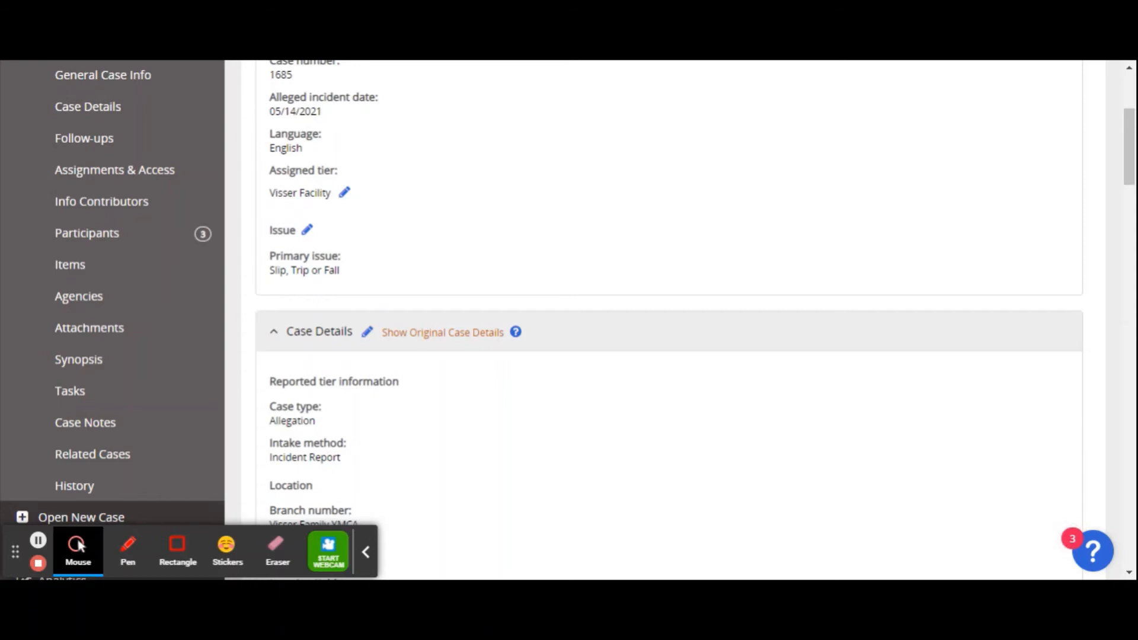
scroll("down", 3)
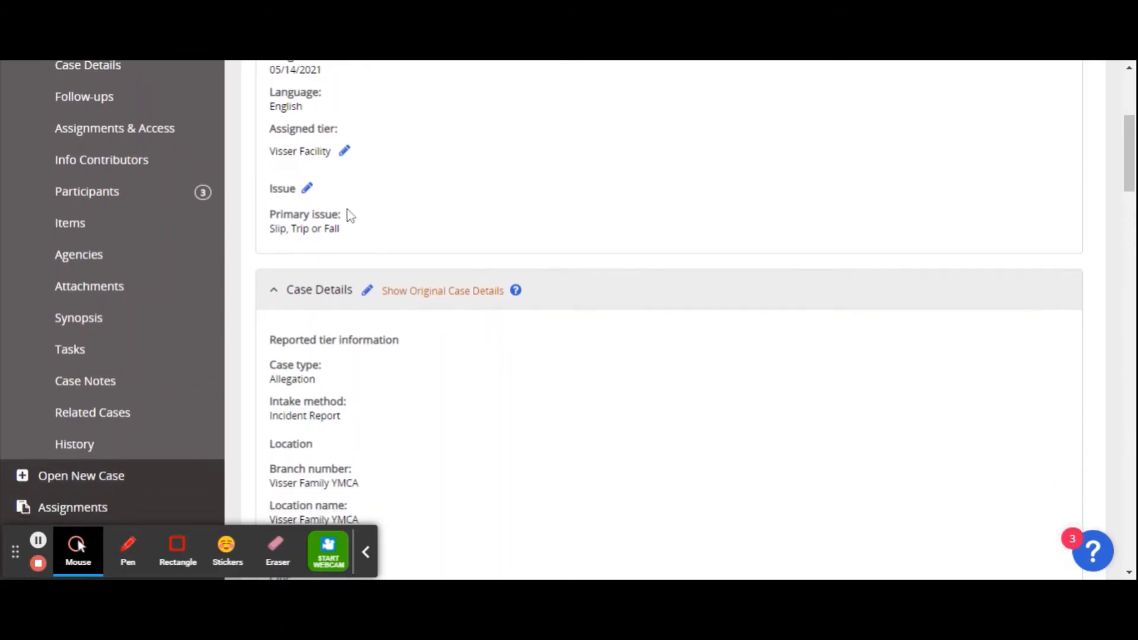
scroll("down", 3)
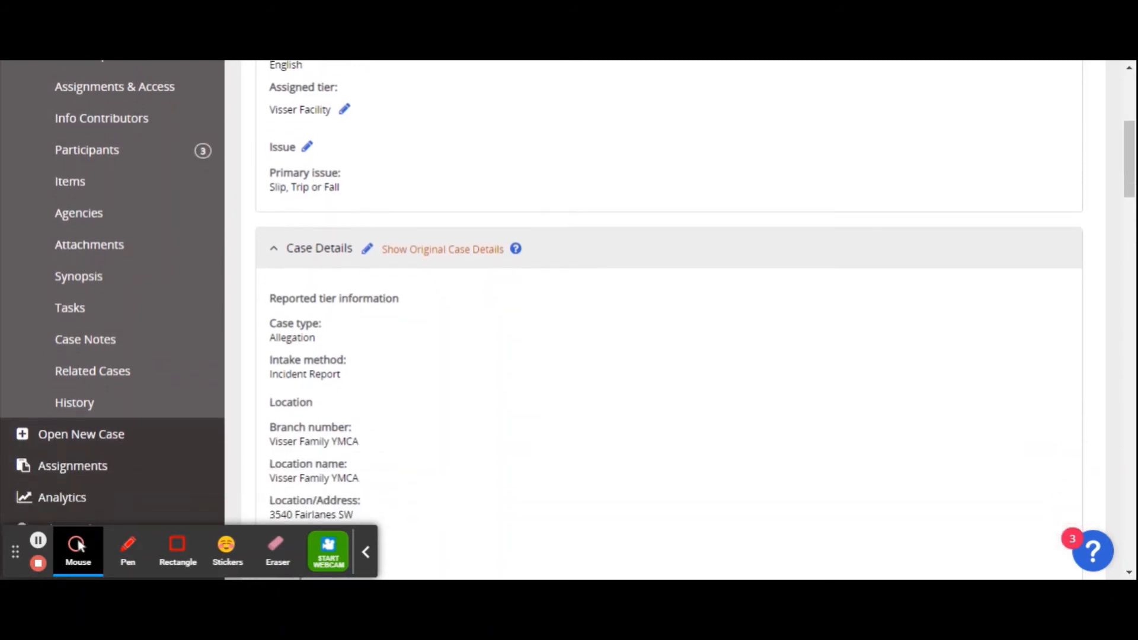
scroll("down", 3)
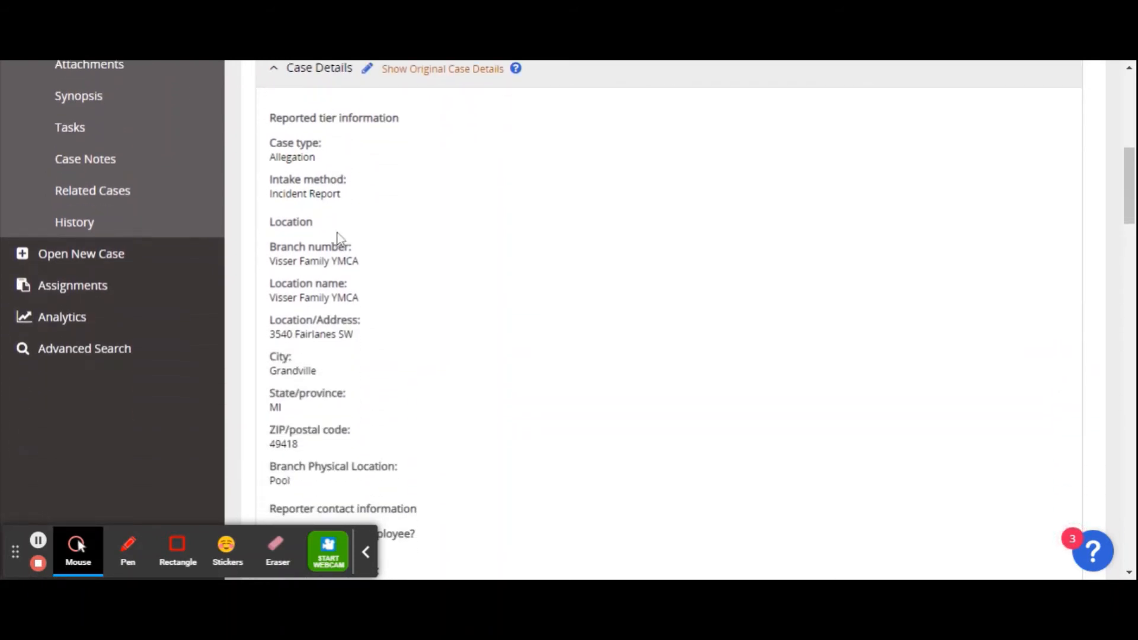
Scroll past Location and Reporter contact information to Case Information and the empty Follow-ups
scroll("down", 3)
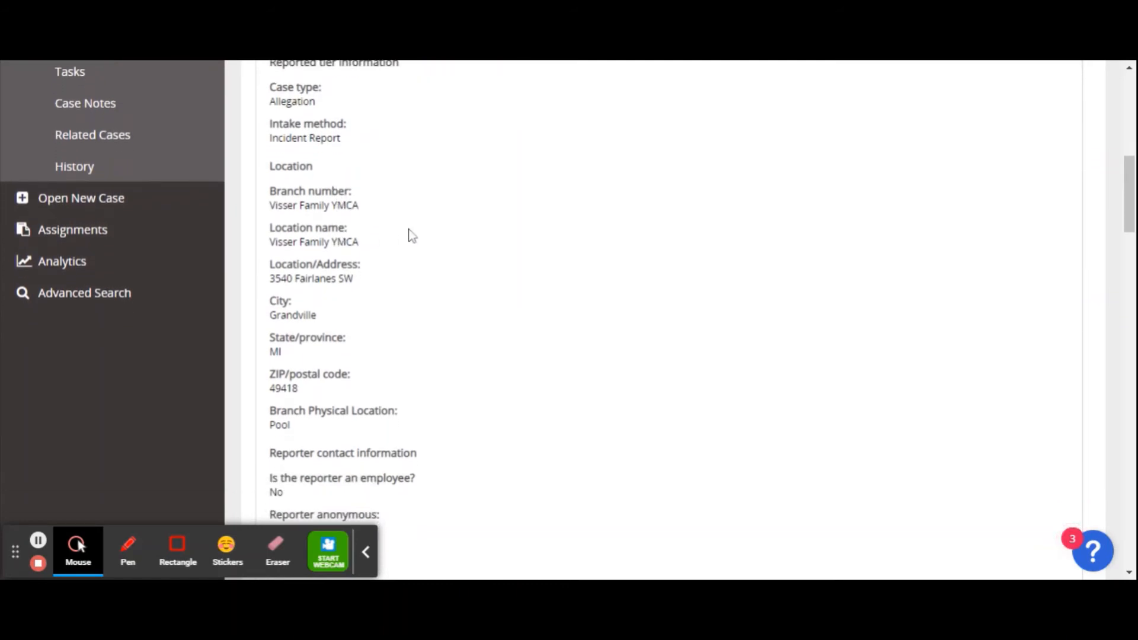
scroll("down", 3)
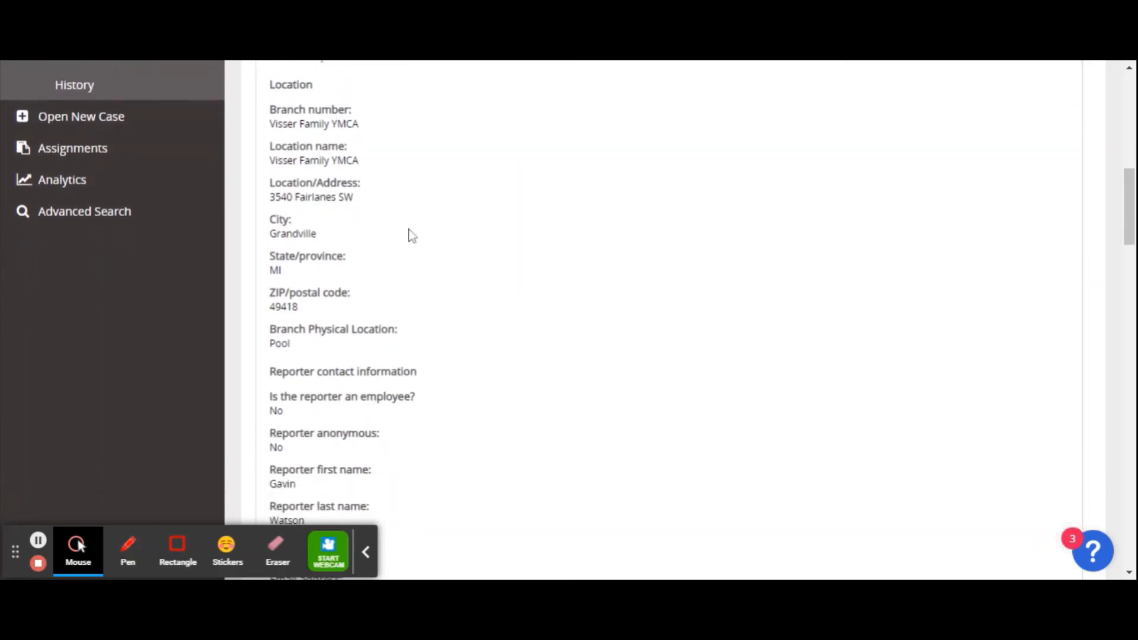
scroll("down", 3)
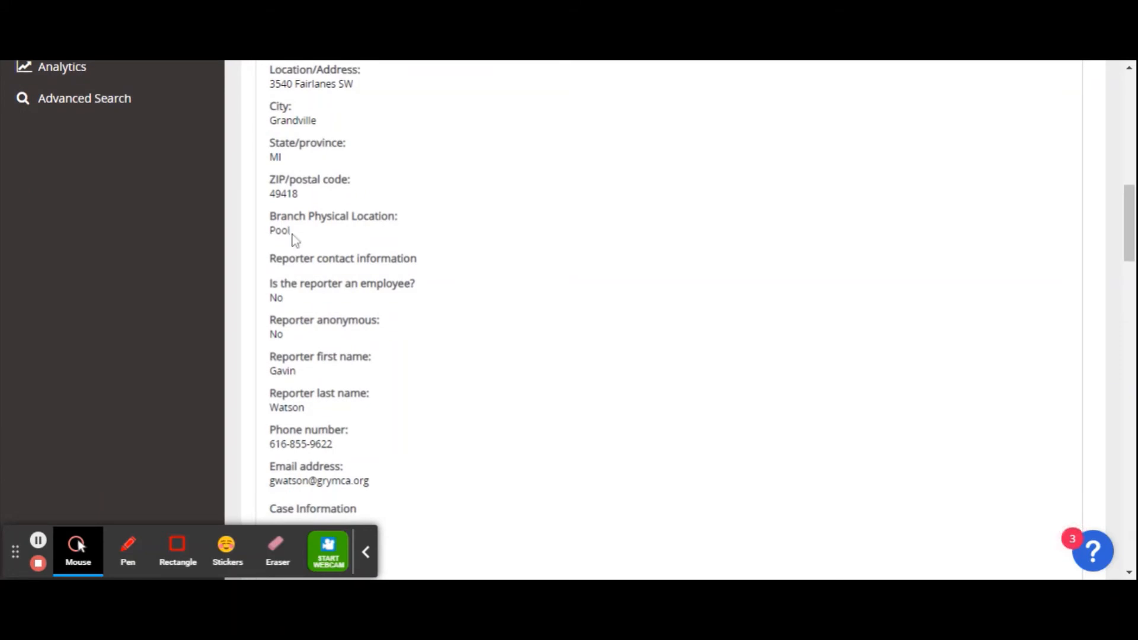
scroll("down", 3)
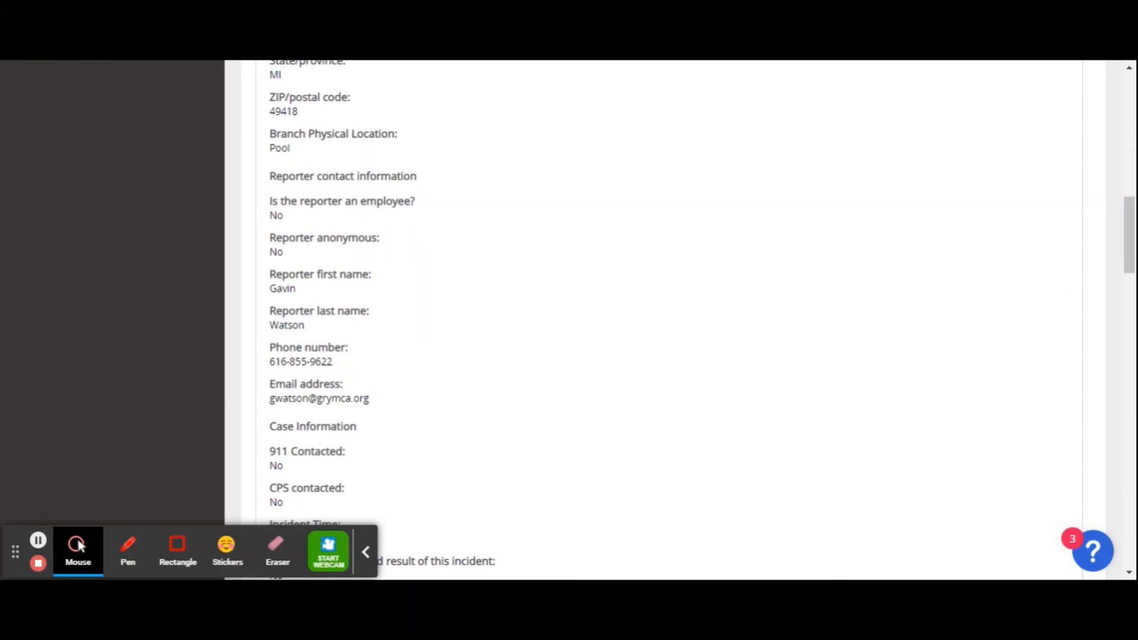
scroll("down", 3)
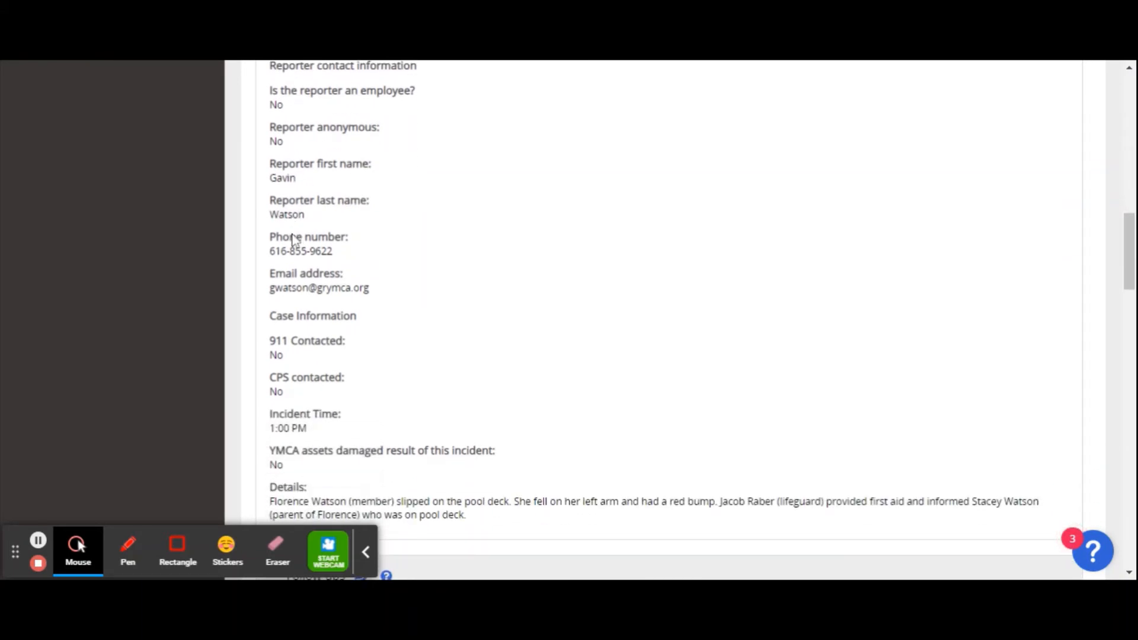
scroll("down", 3)
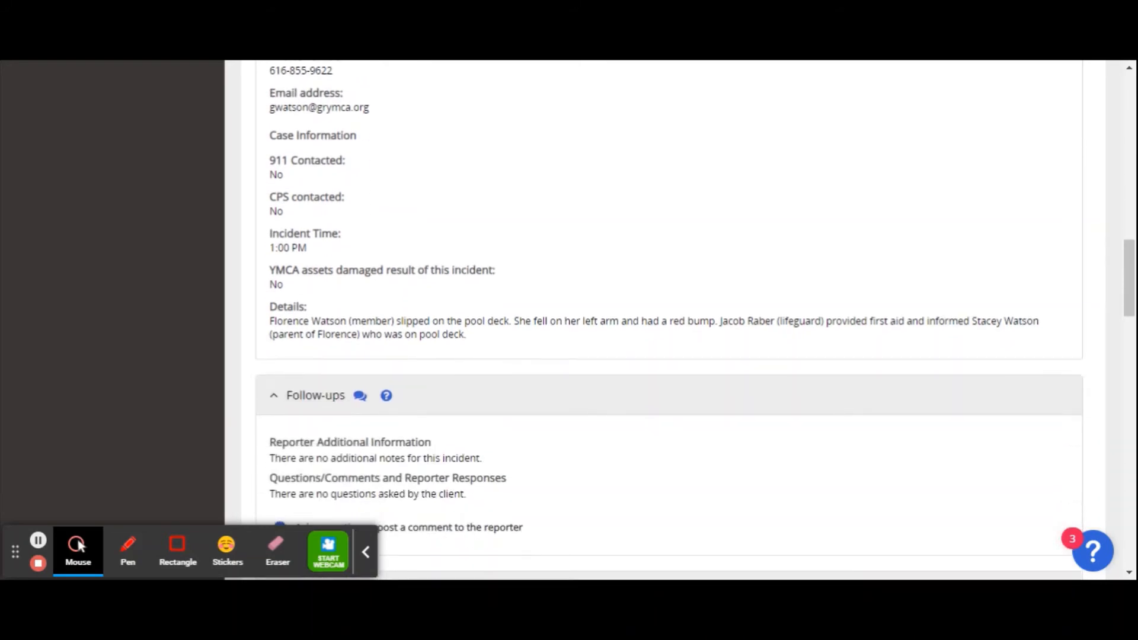
scroll("down", 3)
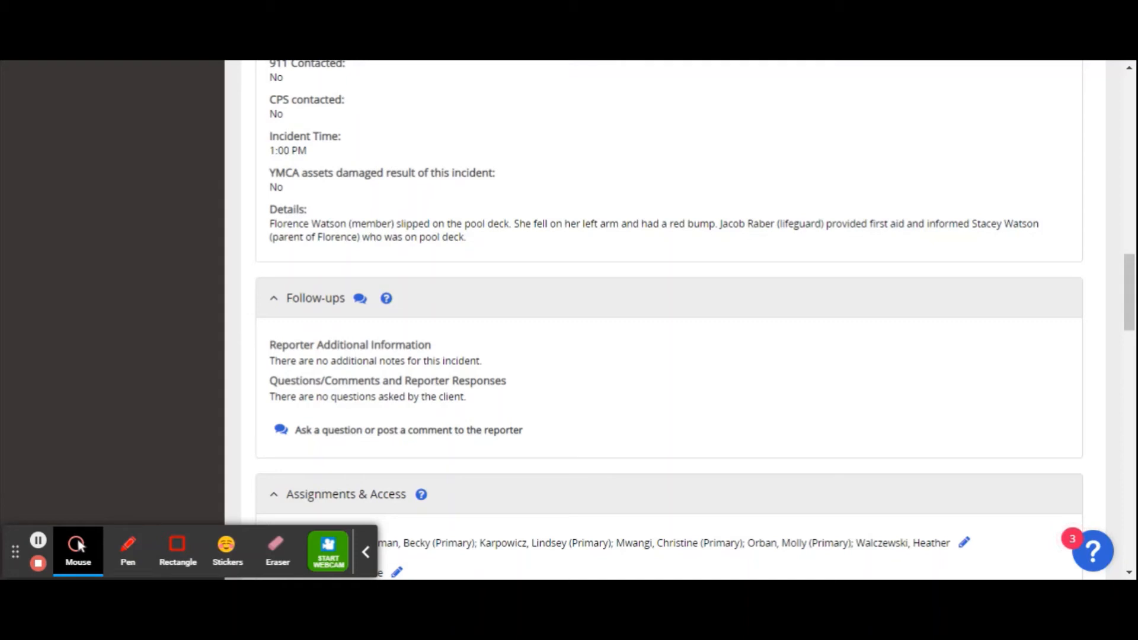
Scroll through Assignments & Access, empty Info Contributors, three participants and zero-total Items
scroll("down", 3)
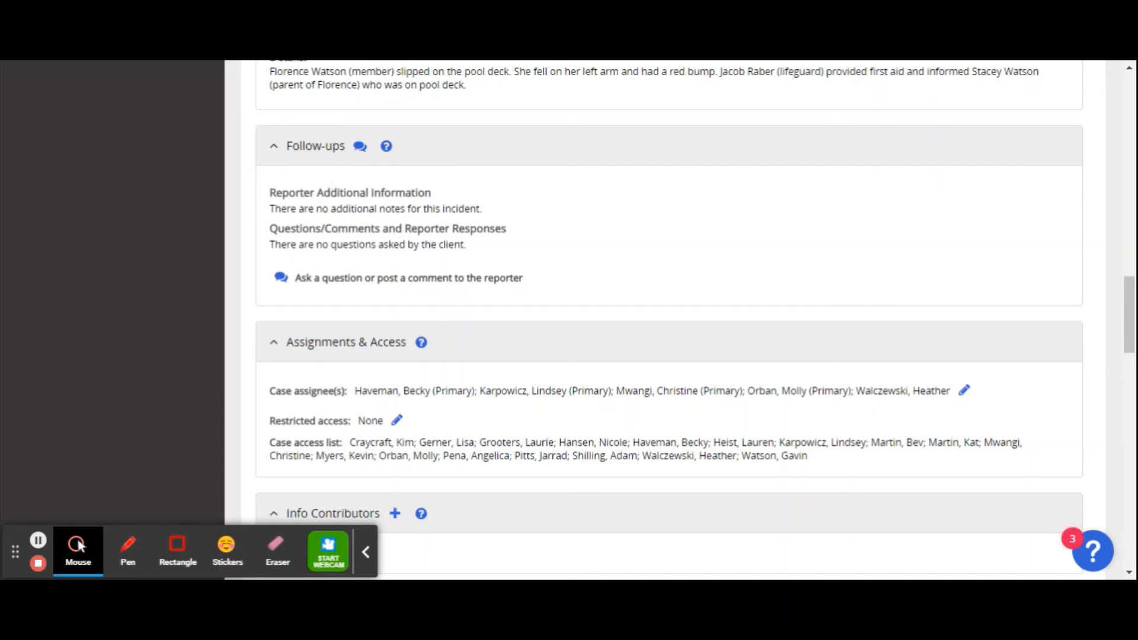
mouse_move(220, 204)
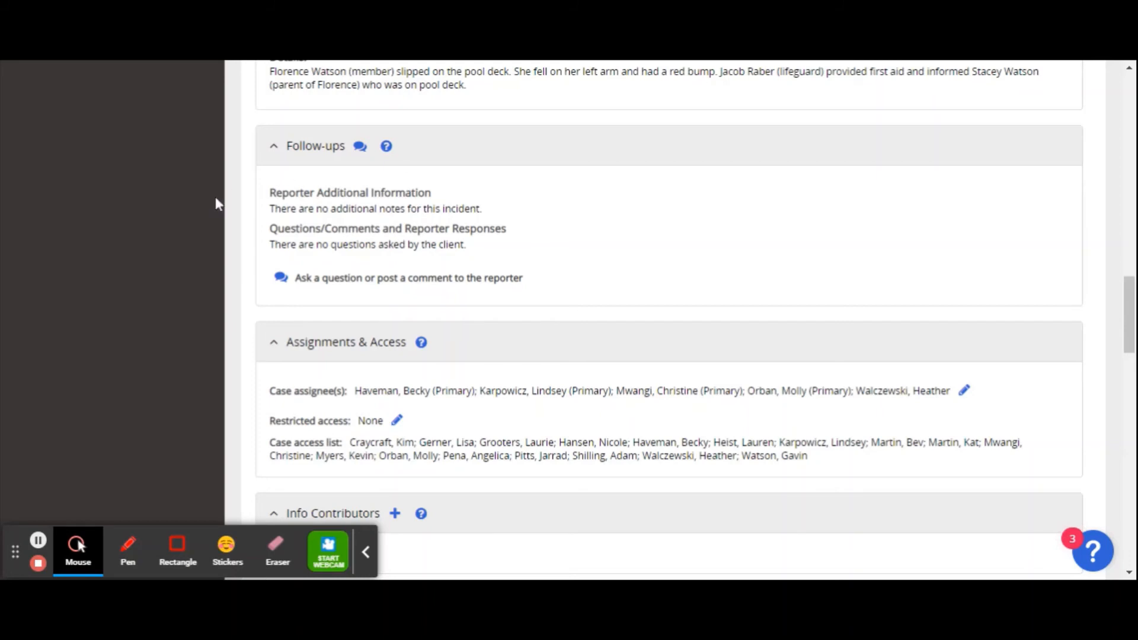
scroll("down", 3)
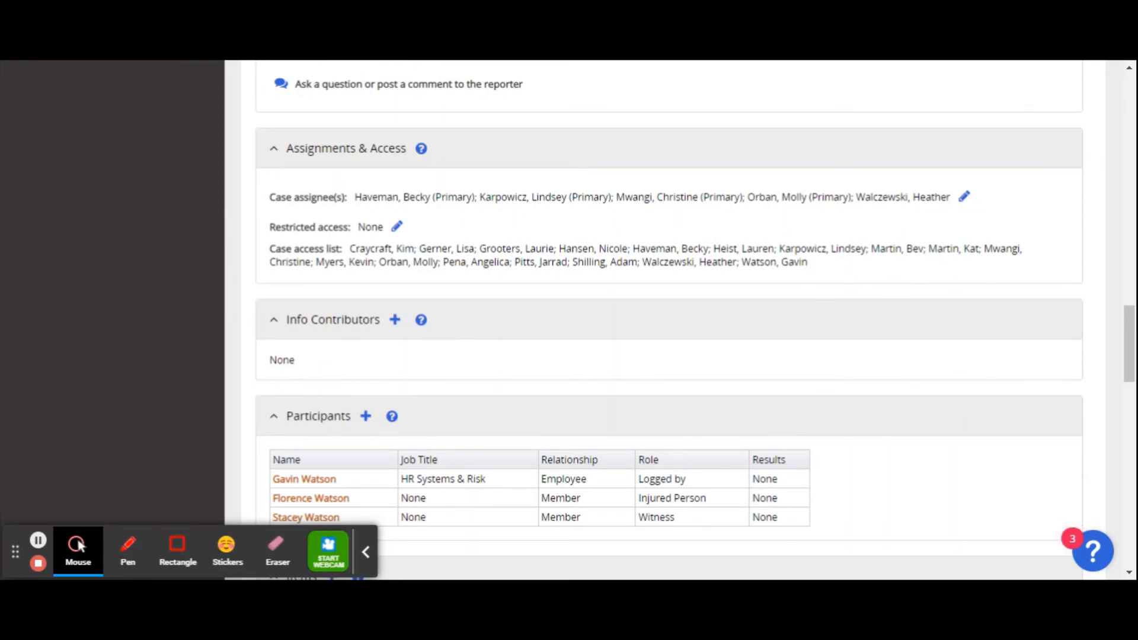
scroll("down", 3)
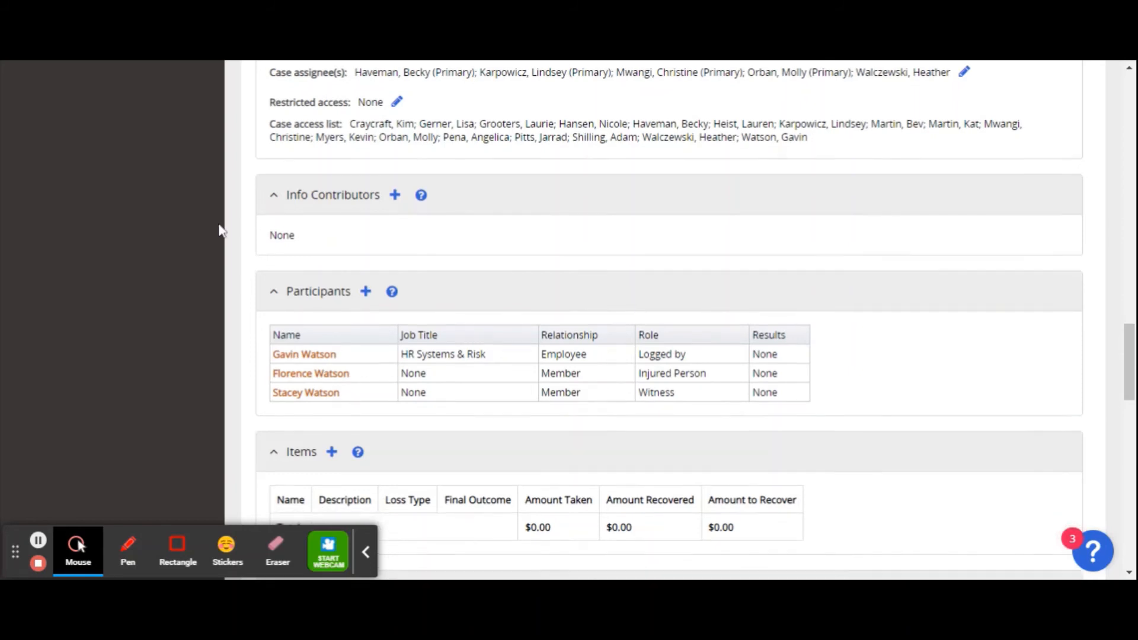
scroll("down", 3)
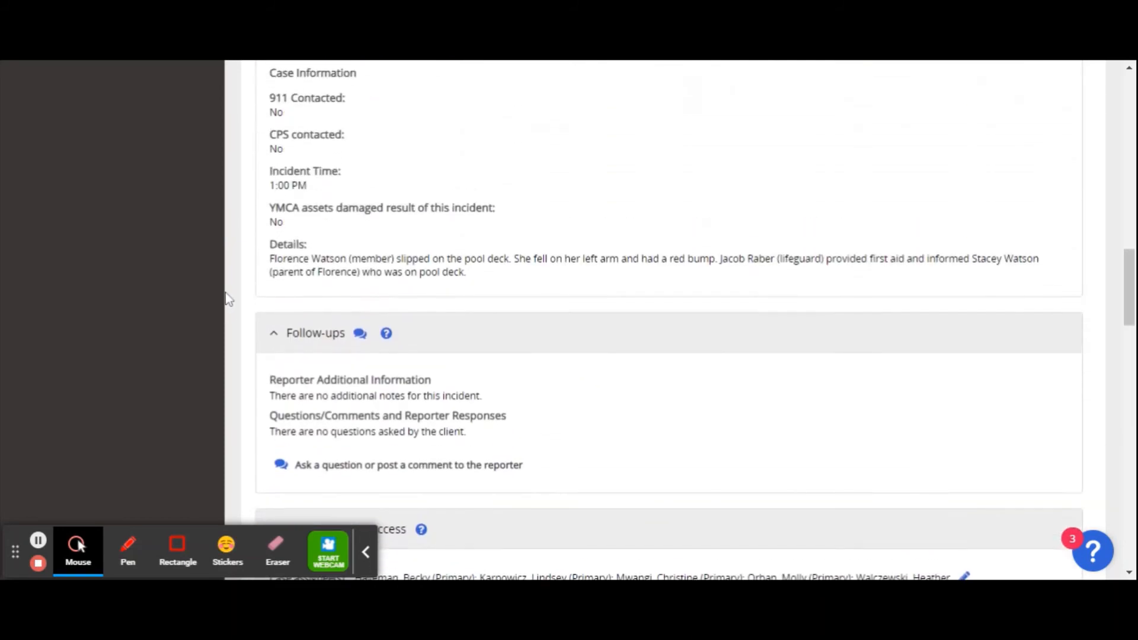
scroll("down", 3)
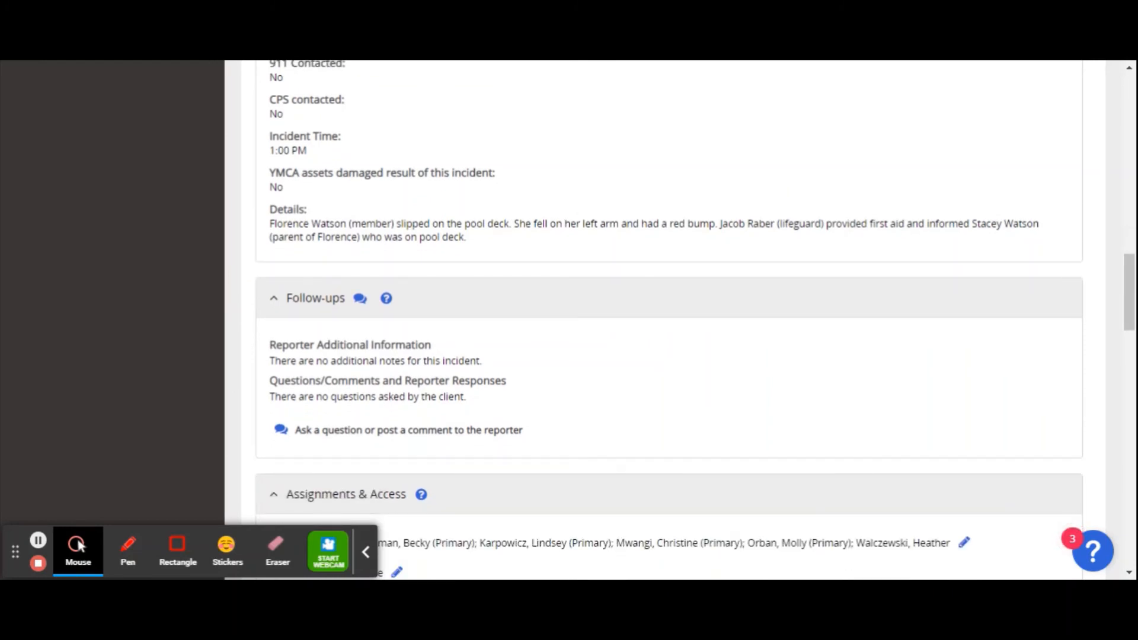
scroll("down", 3)
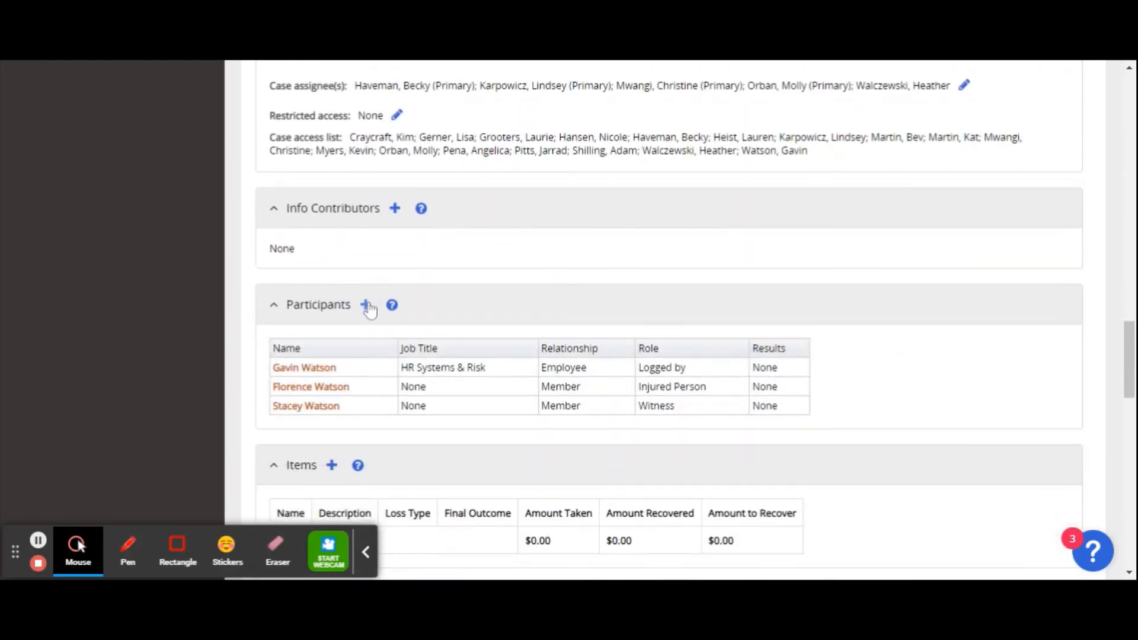
scroll("down", 3)
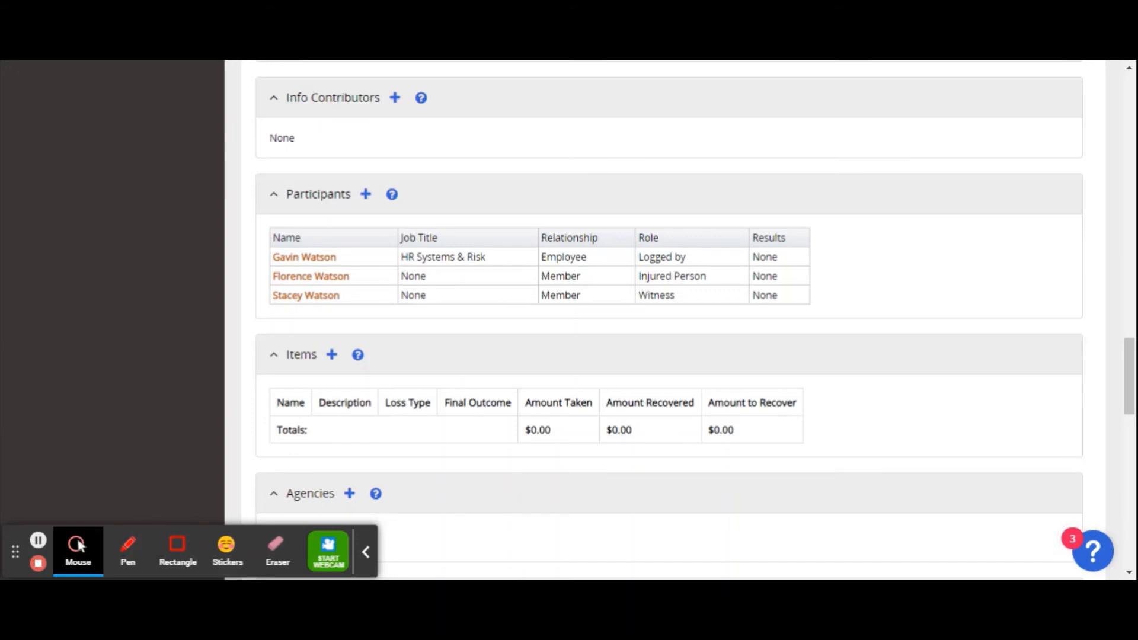
Scroll past Agencies and empty Attachments to unselected Synopsis outcomes, empty Tasks and Case Notes
scroll("down", 3)
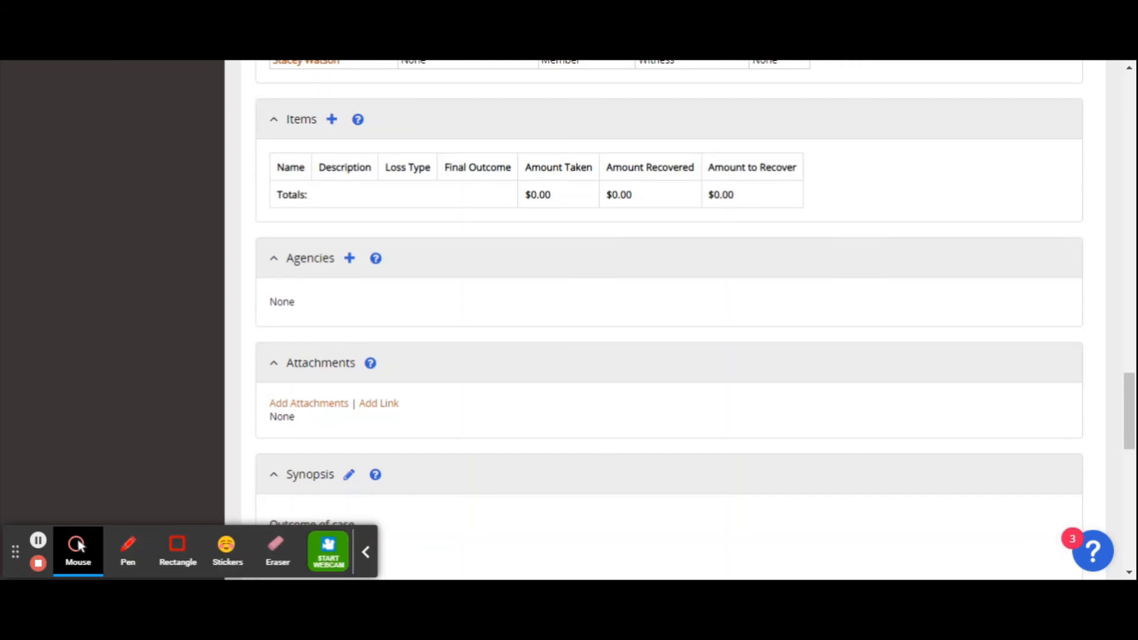
scroll("down", 3)
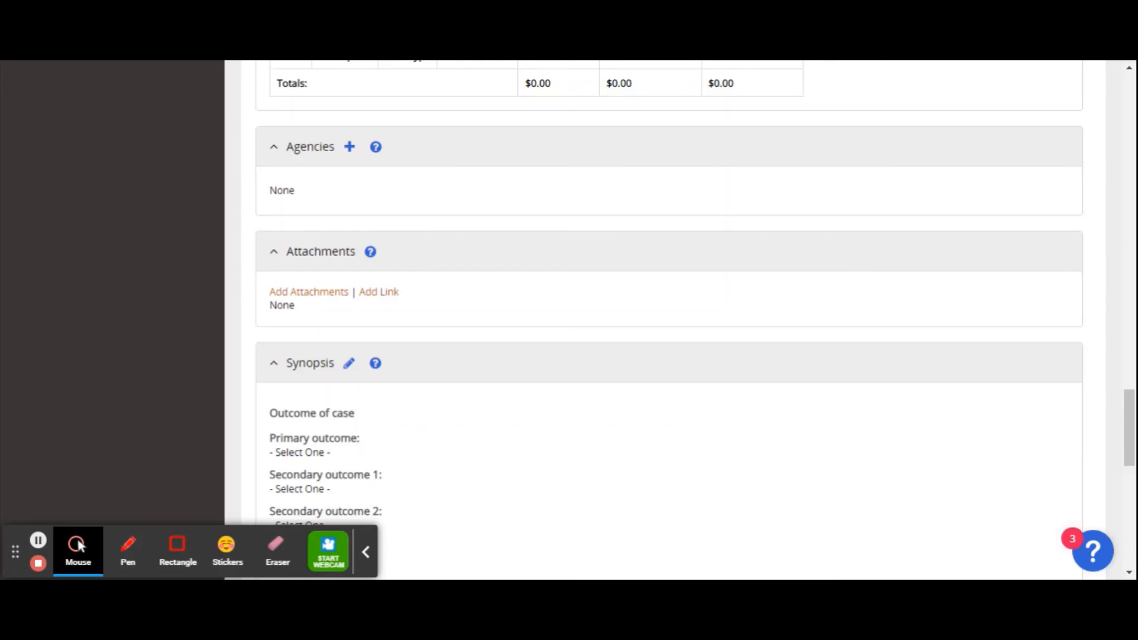
mouse_move(252, 284)
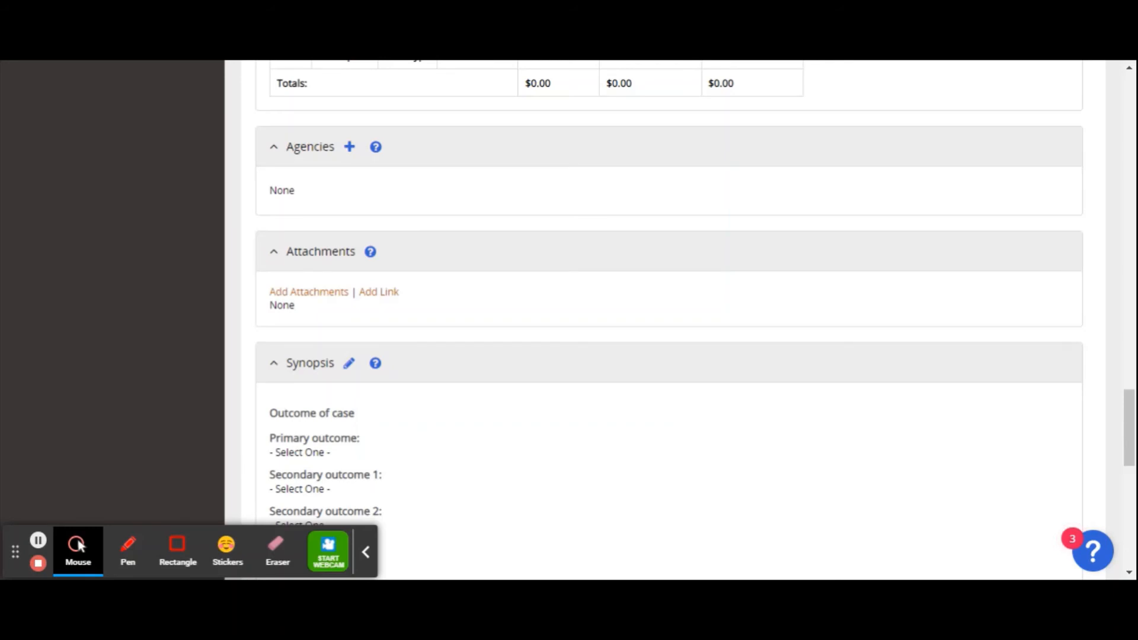
mouse_move(233, 291)
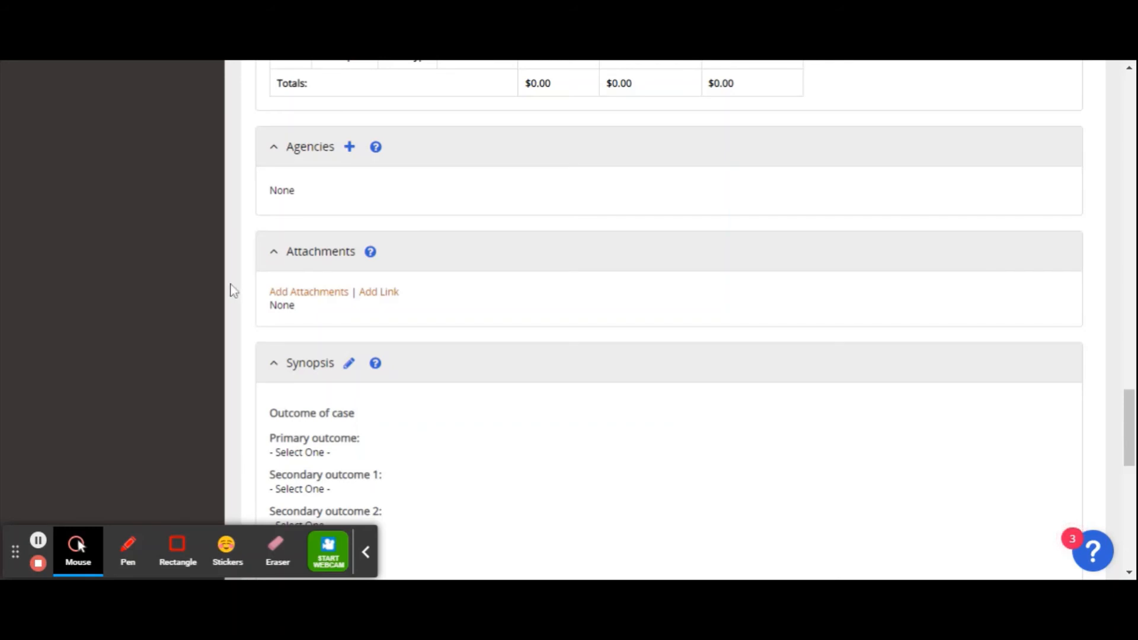
scroll("down", 3)
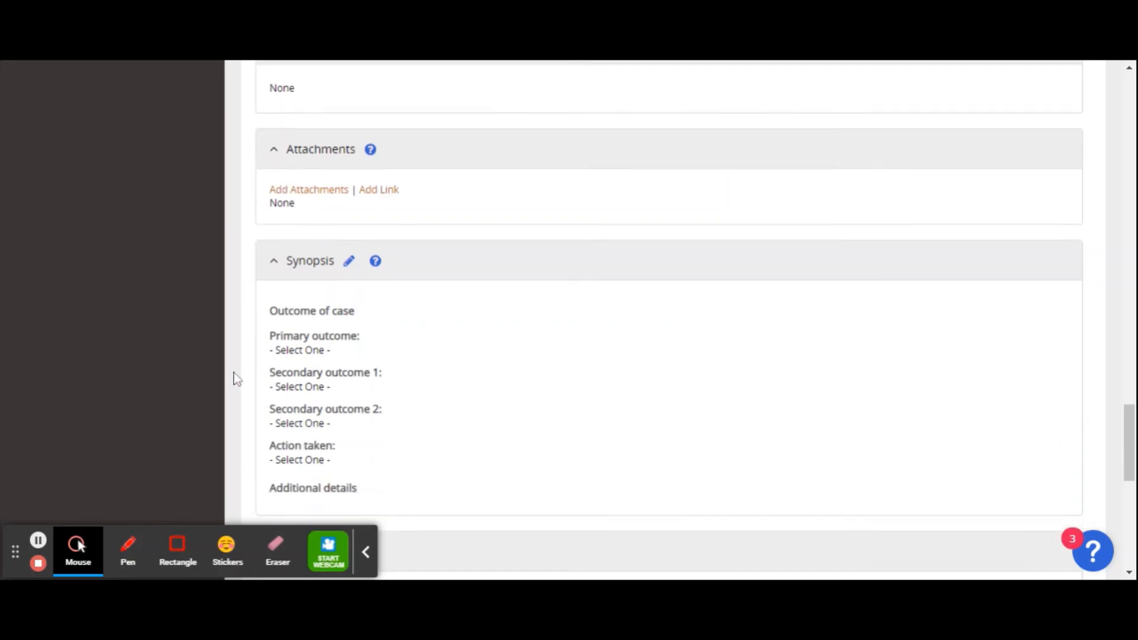
scroll("down", 3)
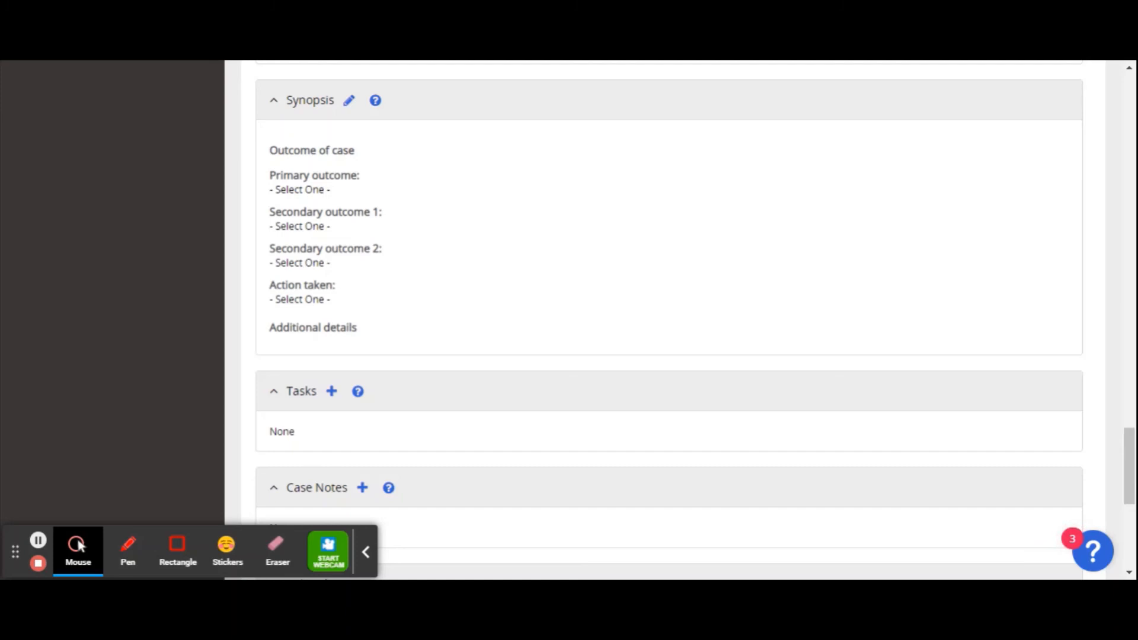
Scroll to the page bottom, past empty Case Notes and Related Cases with no relationships
scroll("down", 3)
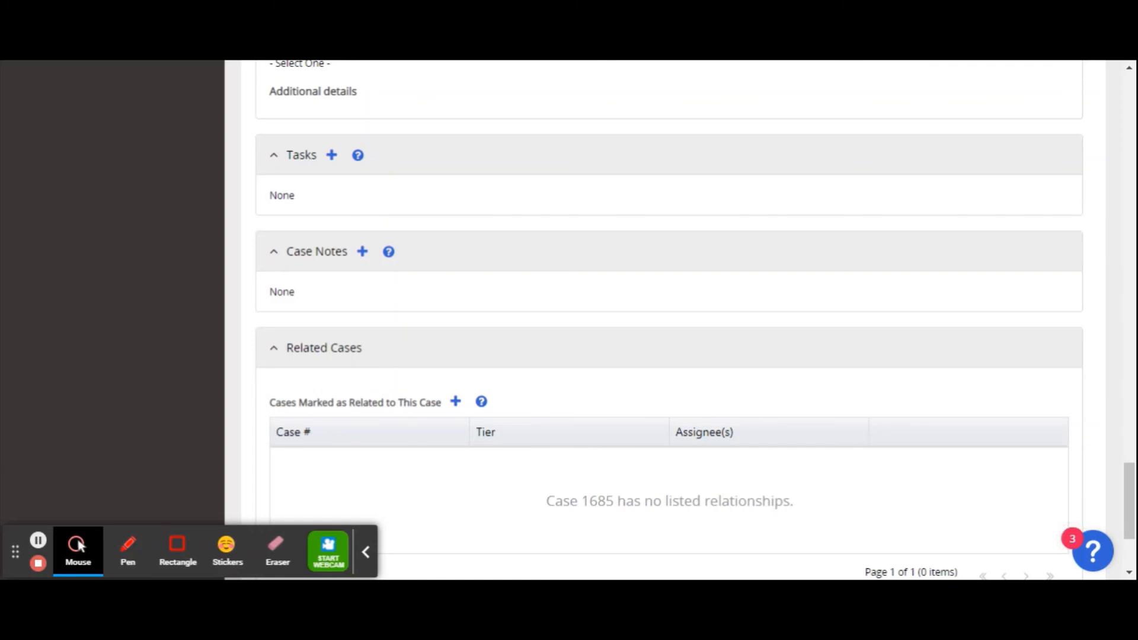
mouse_move(271, 290)
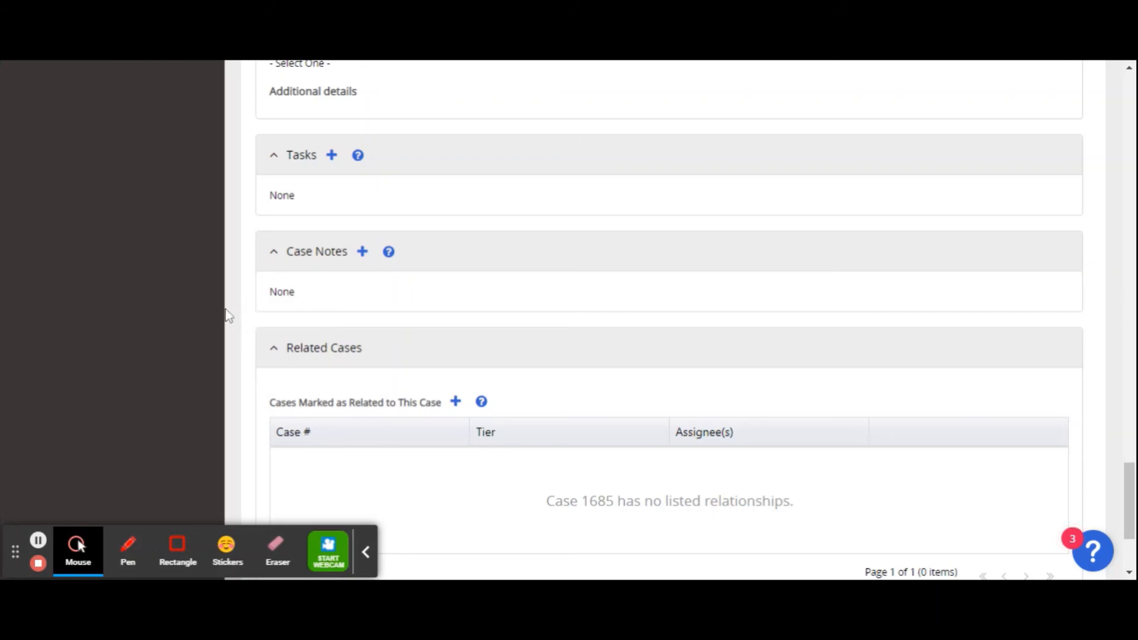
scroll("down", 3)
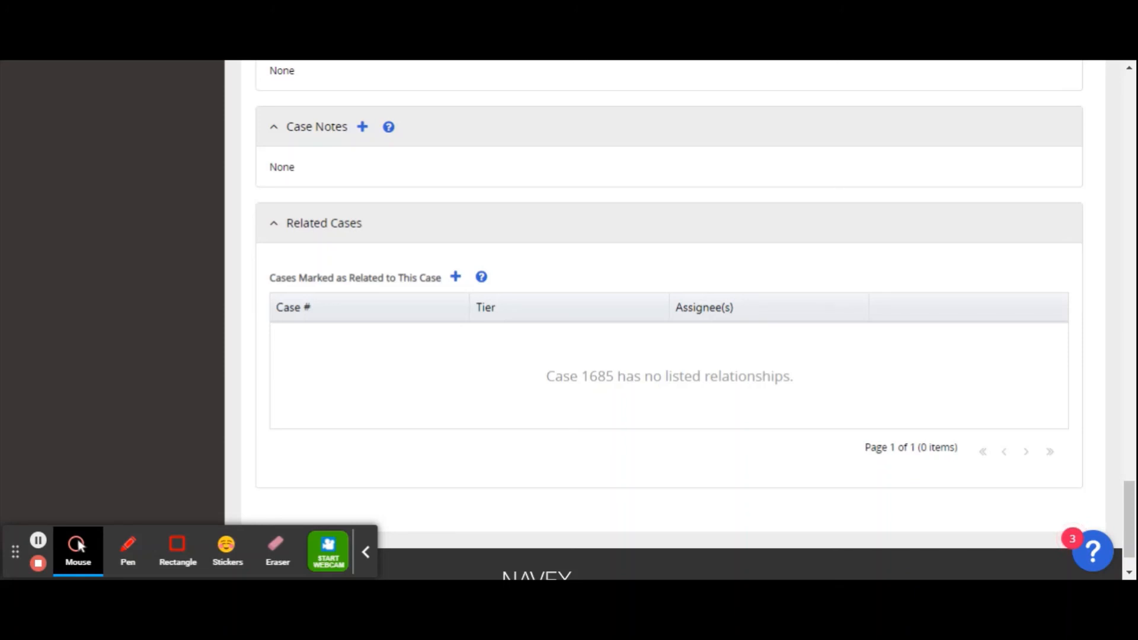
Scroll back up to the Case 1685 header showing Closed status in General Case Info
scroll("up", 3)
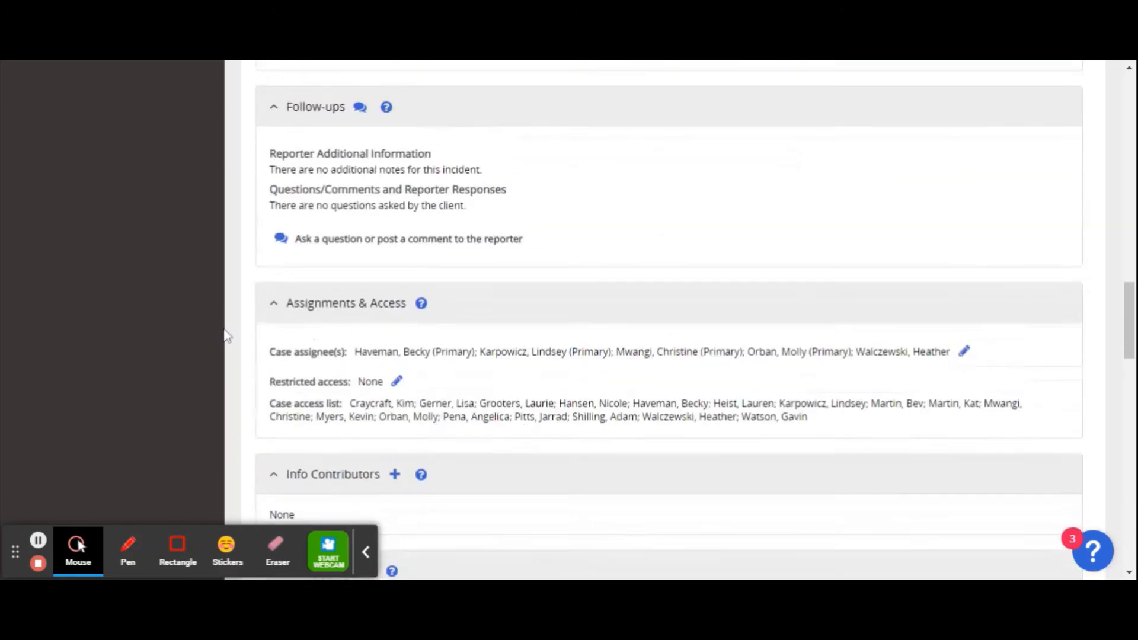
scroll("up", 3)
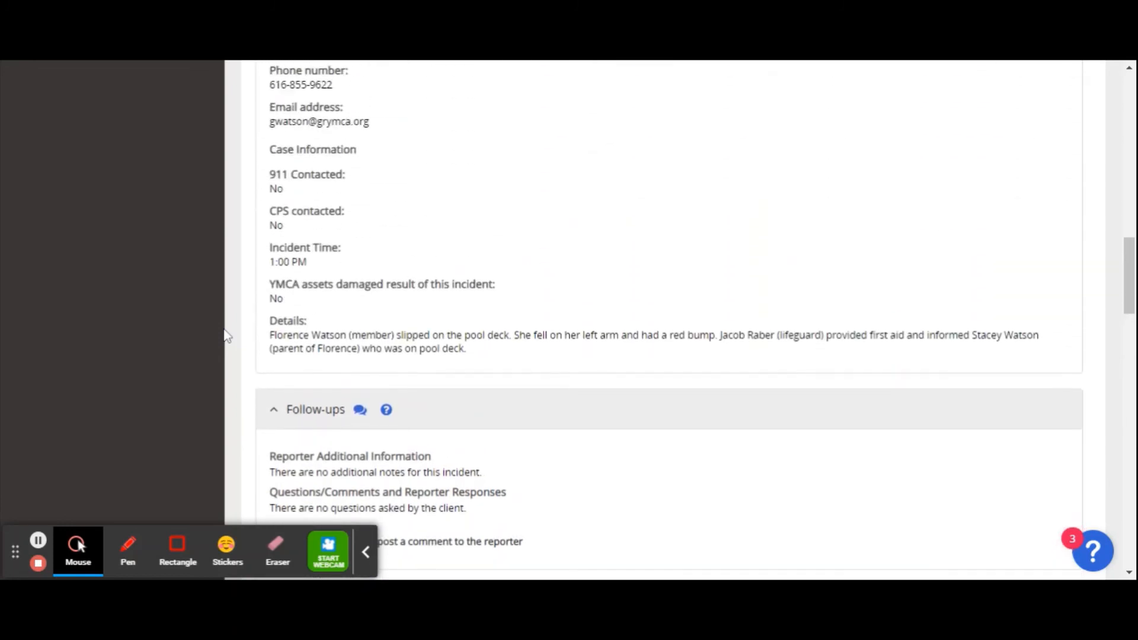
scroll("up", 3)
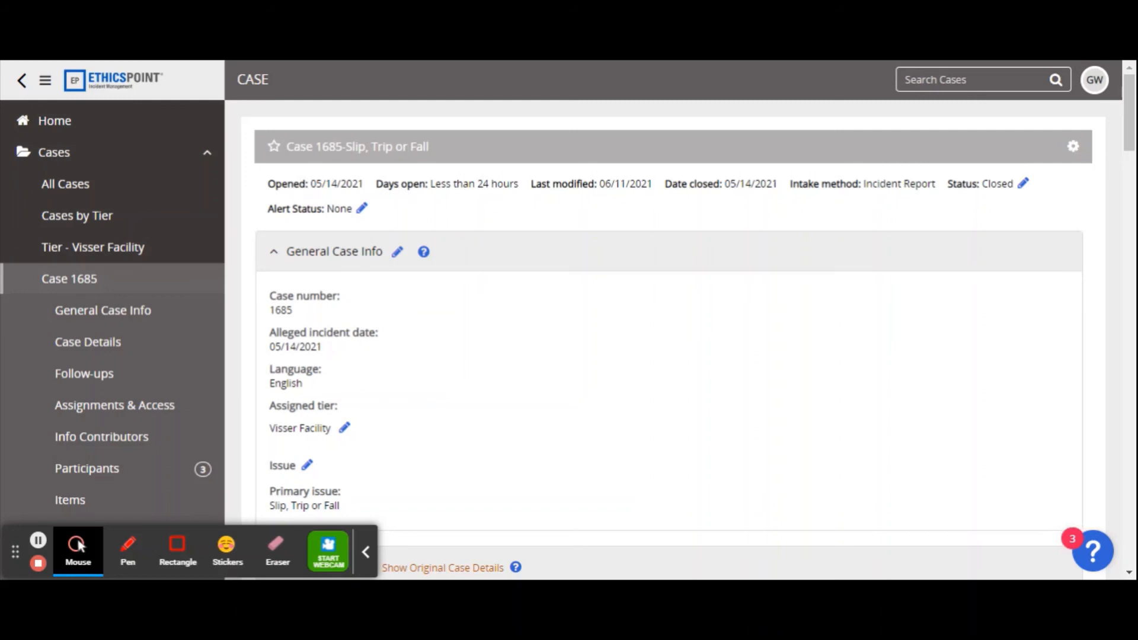
mouse_move(1096, 93)
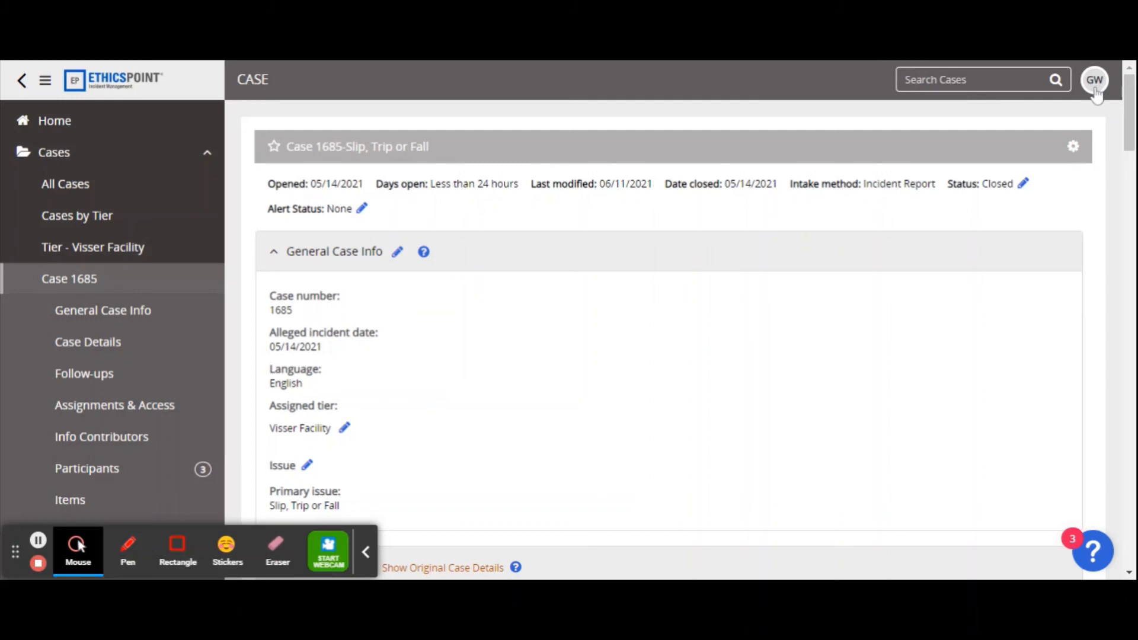
Open the GW profile avatar menu with profile, settings, help and Sign Out options
left_click(1094, 79)
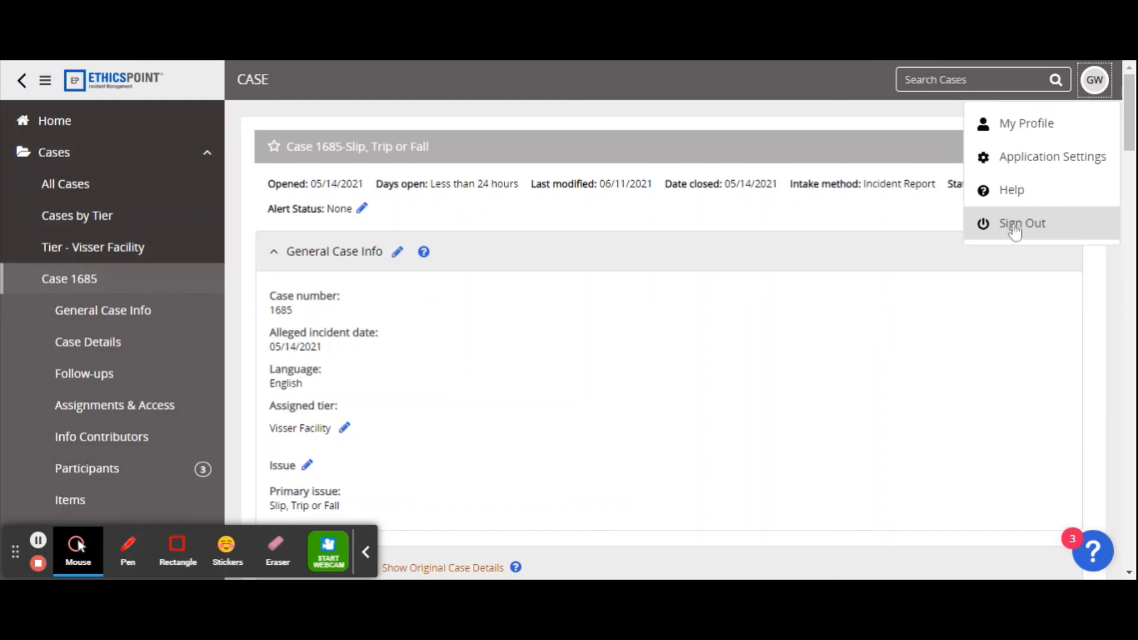
mouse_move(1024, 229)
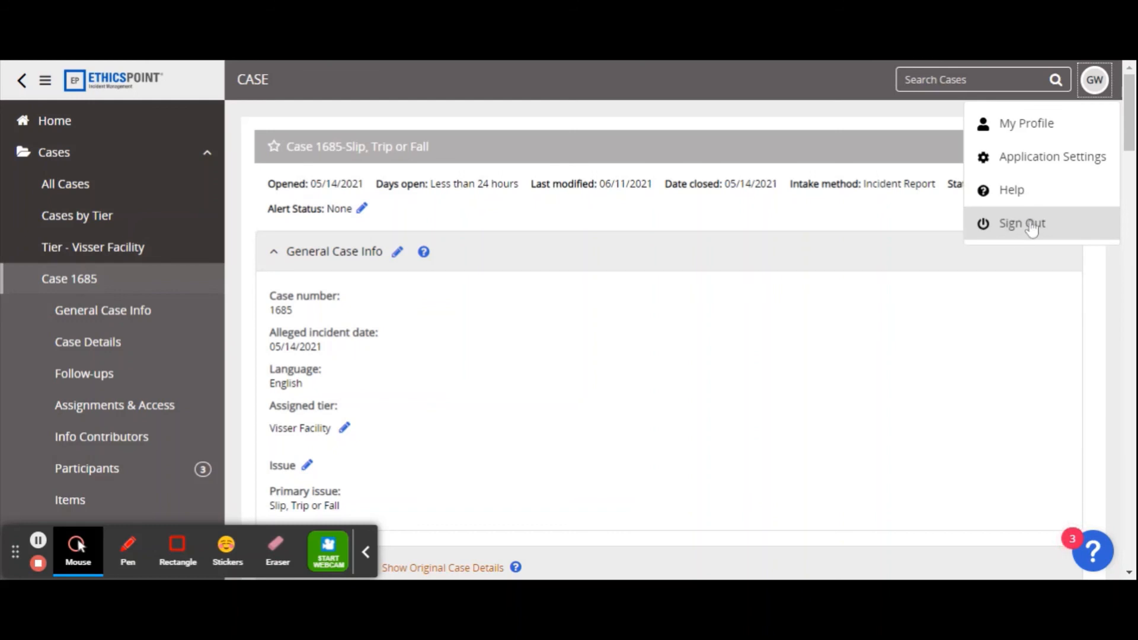